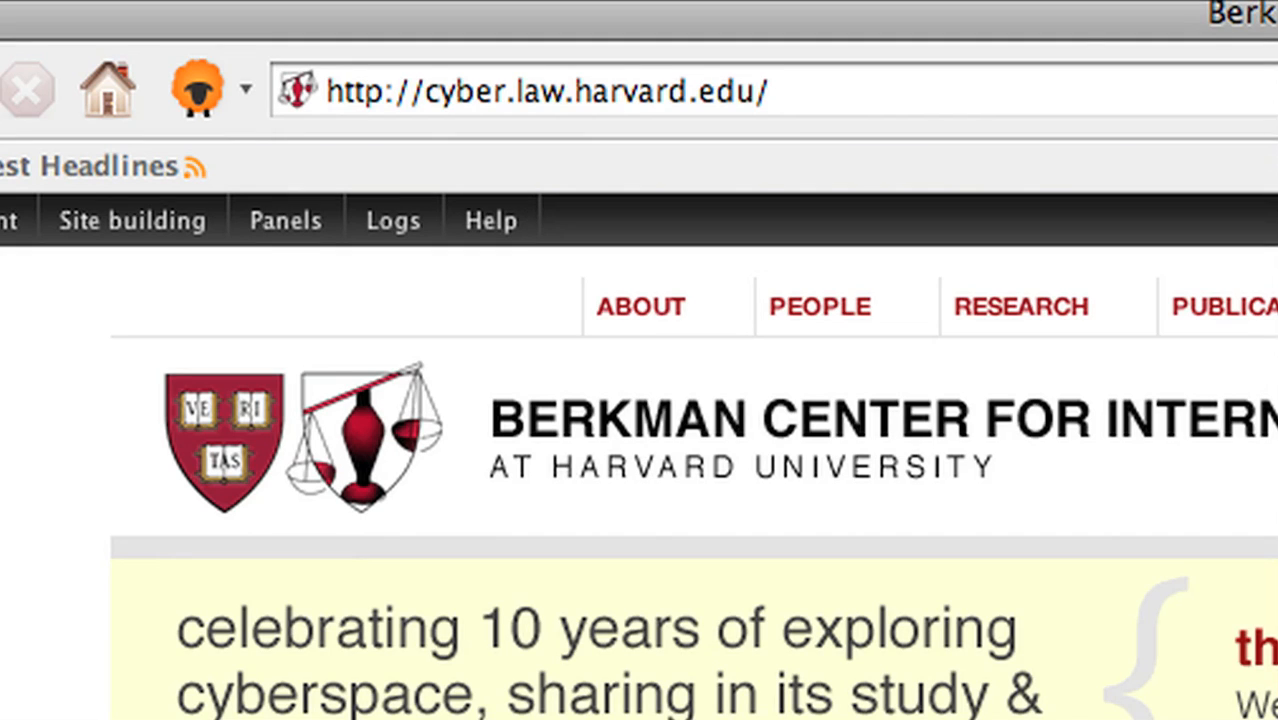
{"action": "mouse_move", "coordinate": [644, 450]}
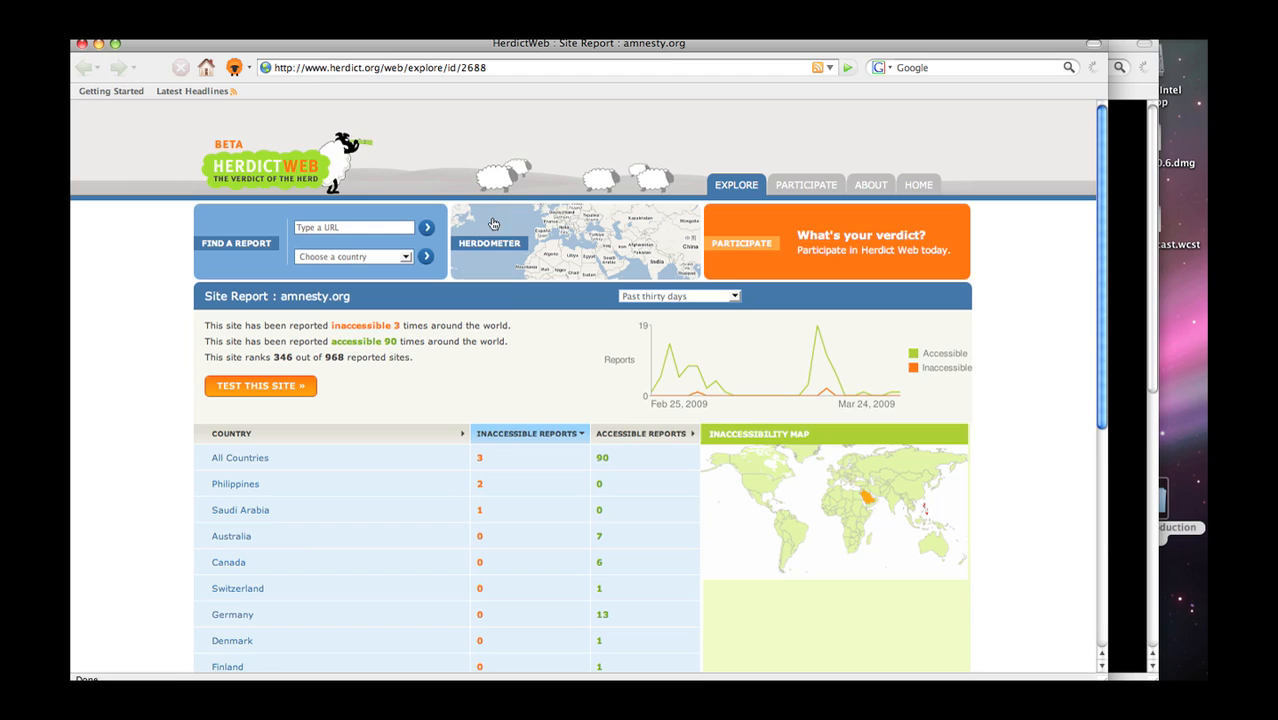
{"action": "scroll", "scroll_direction": "down", "scroll_amount": 3}
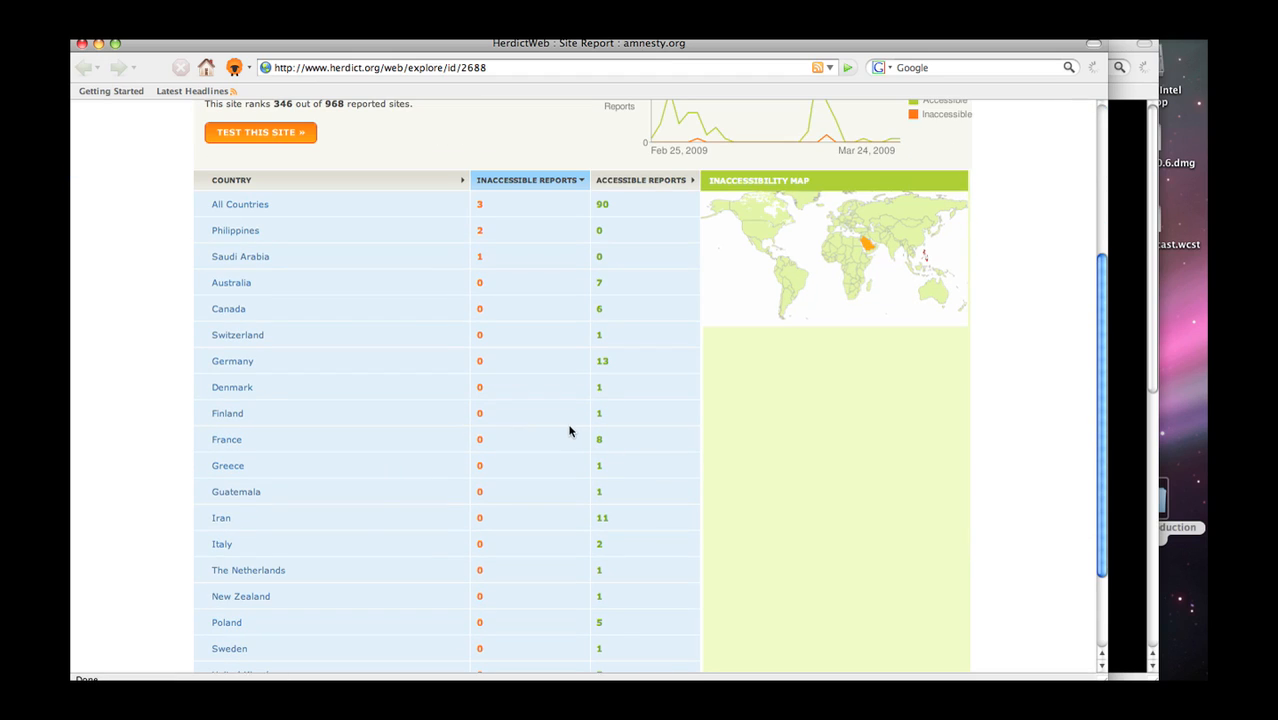
{"action": "scroll", "scroll_direction": "up", "scroll_amount": 3}
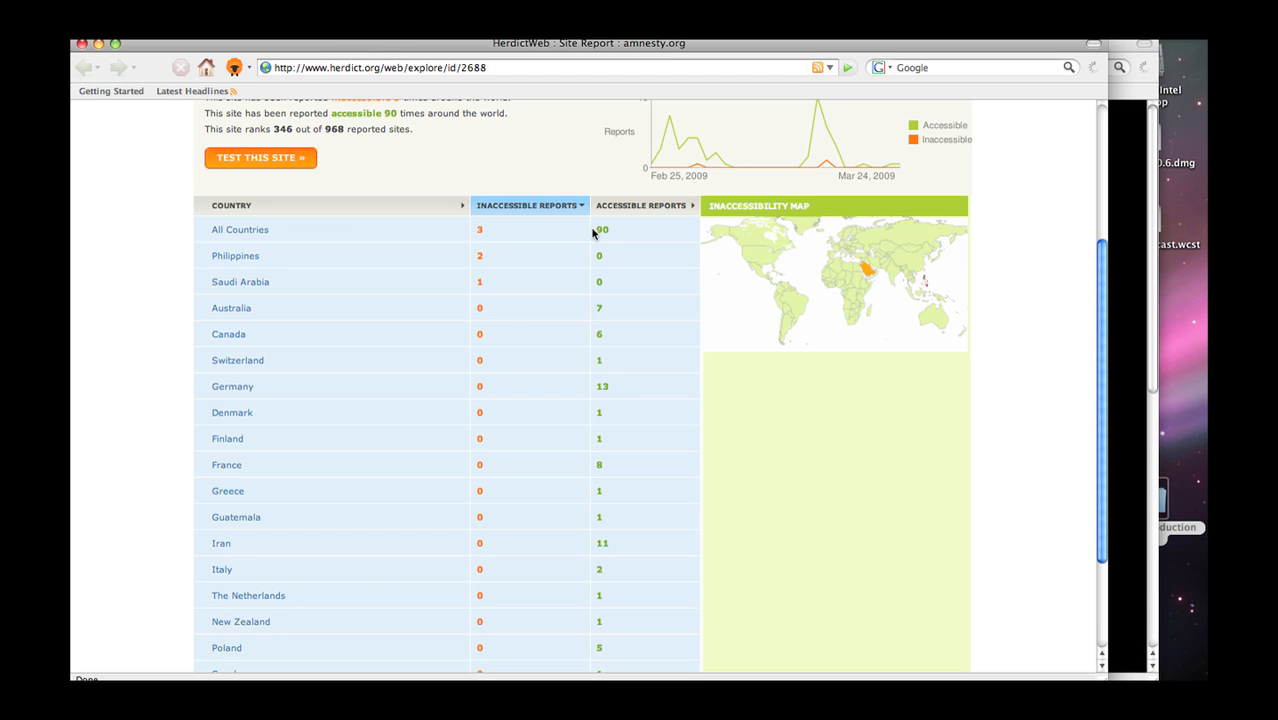
{"action": "mouse_move", "coordinate": [560, 362]}
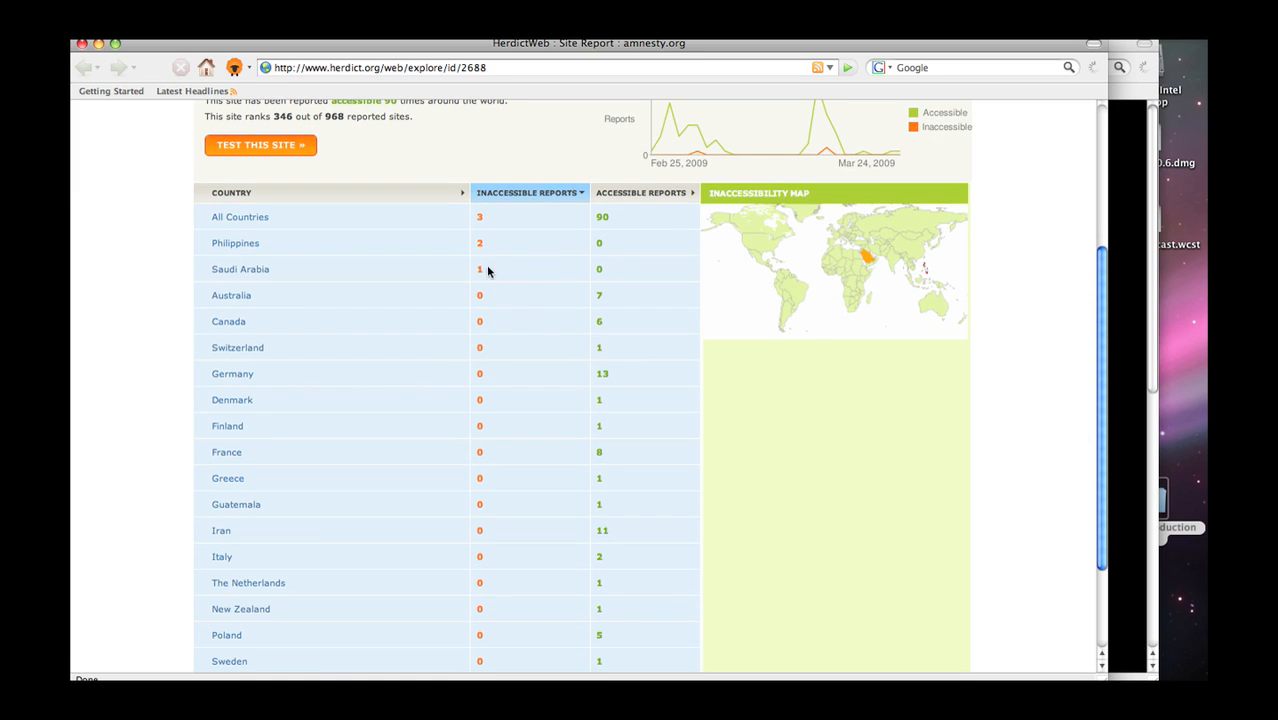
{"action": "mouse_move", "coordinate": [610, 250]}
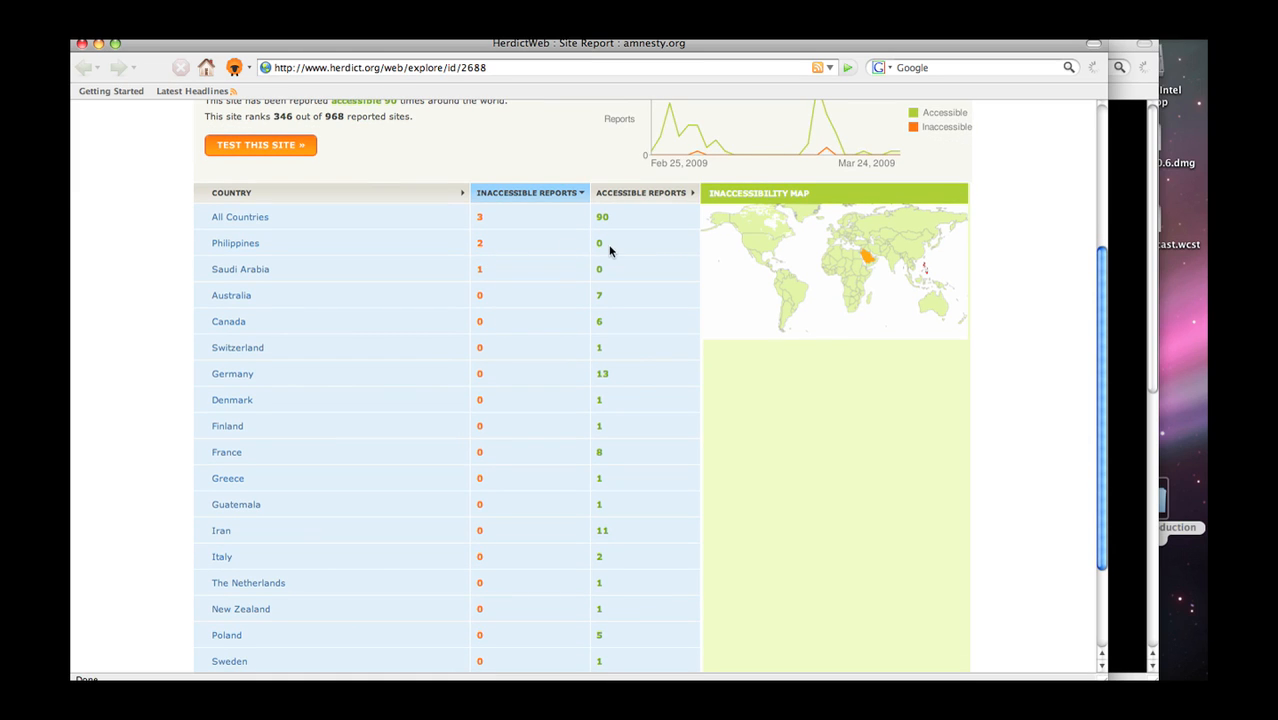
{"action": "scroll", "scroll_direction": "down", "scroll_amount": 3}
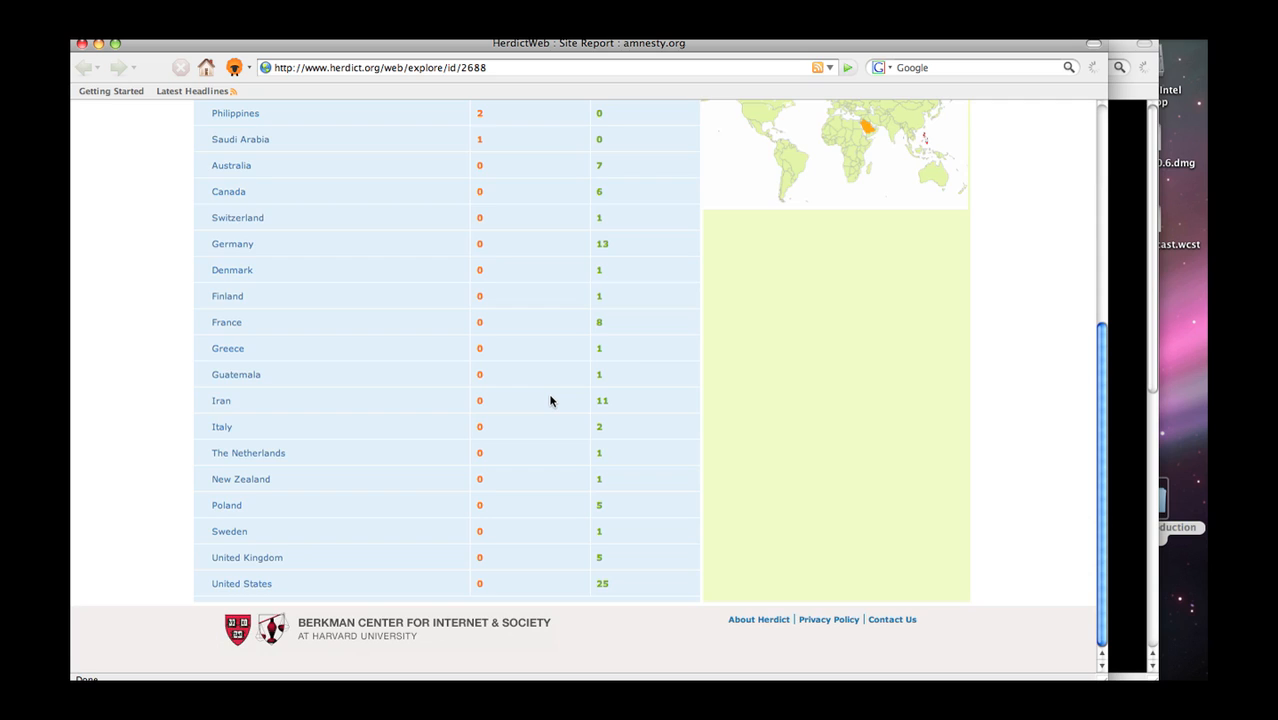
{"action": "scroll", "scroll_direction": "up", "scroll_amount": 3}
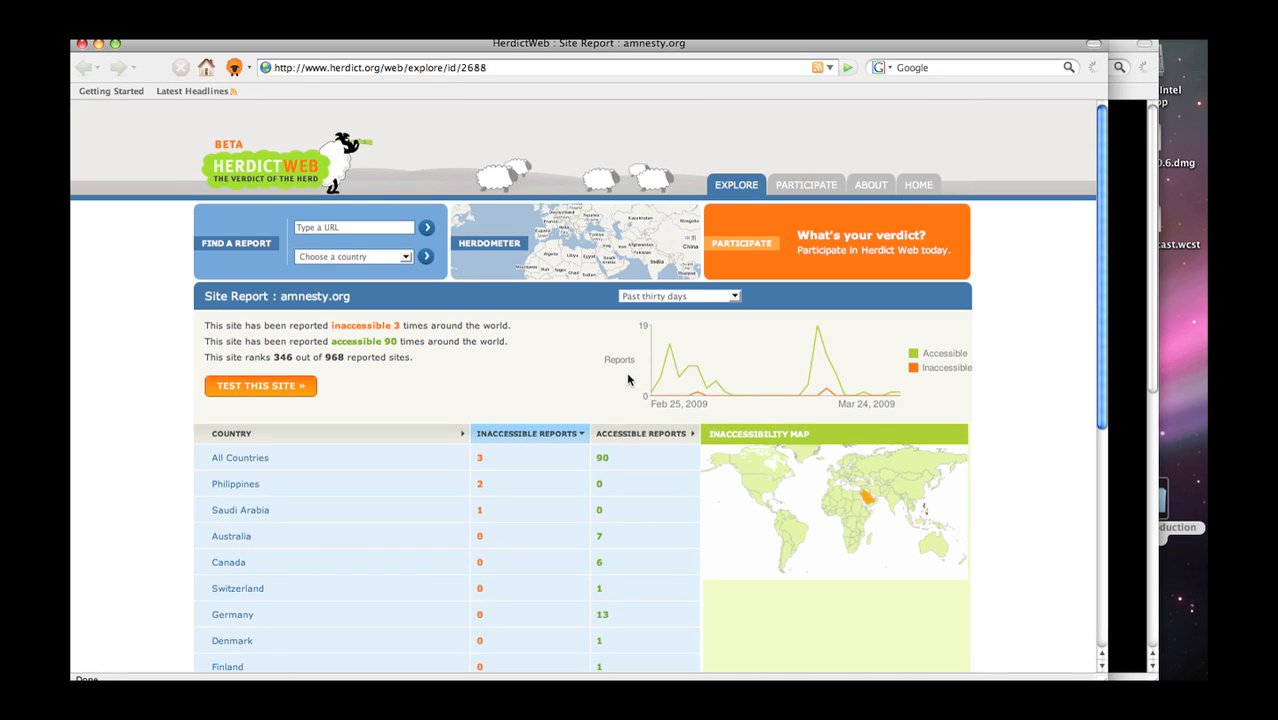
{"action": "mouse_move", "coordinate": [690, 512]}
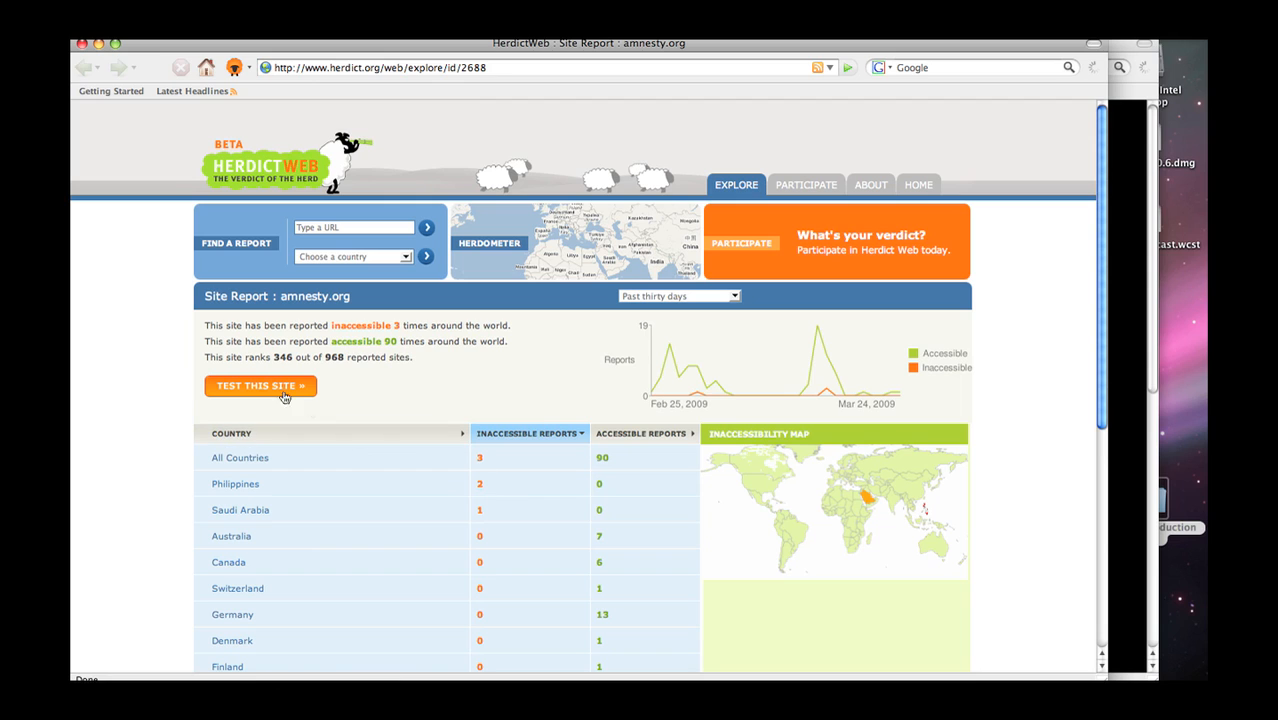
Report amnesty.org accessible from School, category Politics, comment 'Works just fine', and continue testing
{"action": "left_click", "coordinate": [260, 384]}
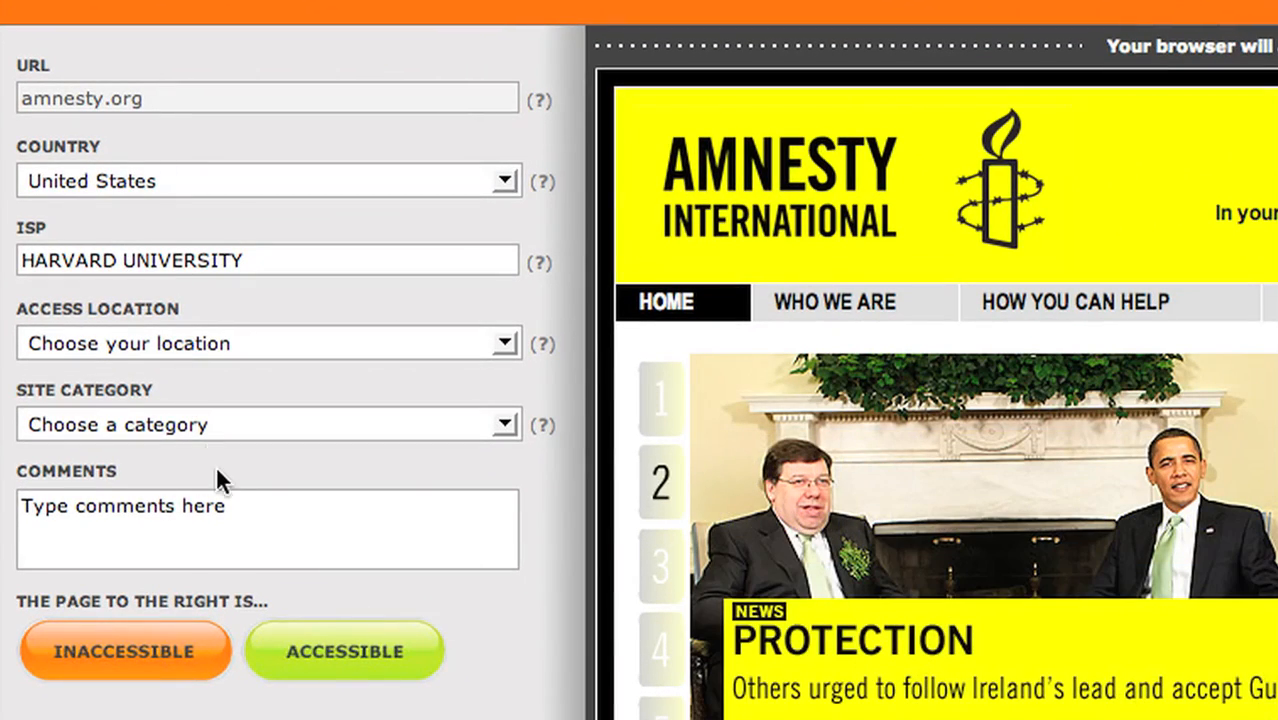
{"action": "mouse_move", "coordinate": [454, 384]}
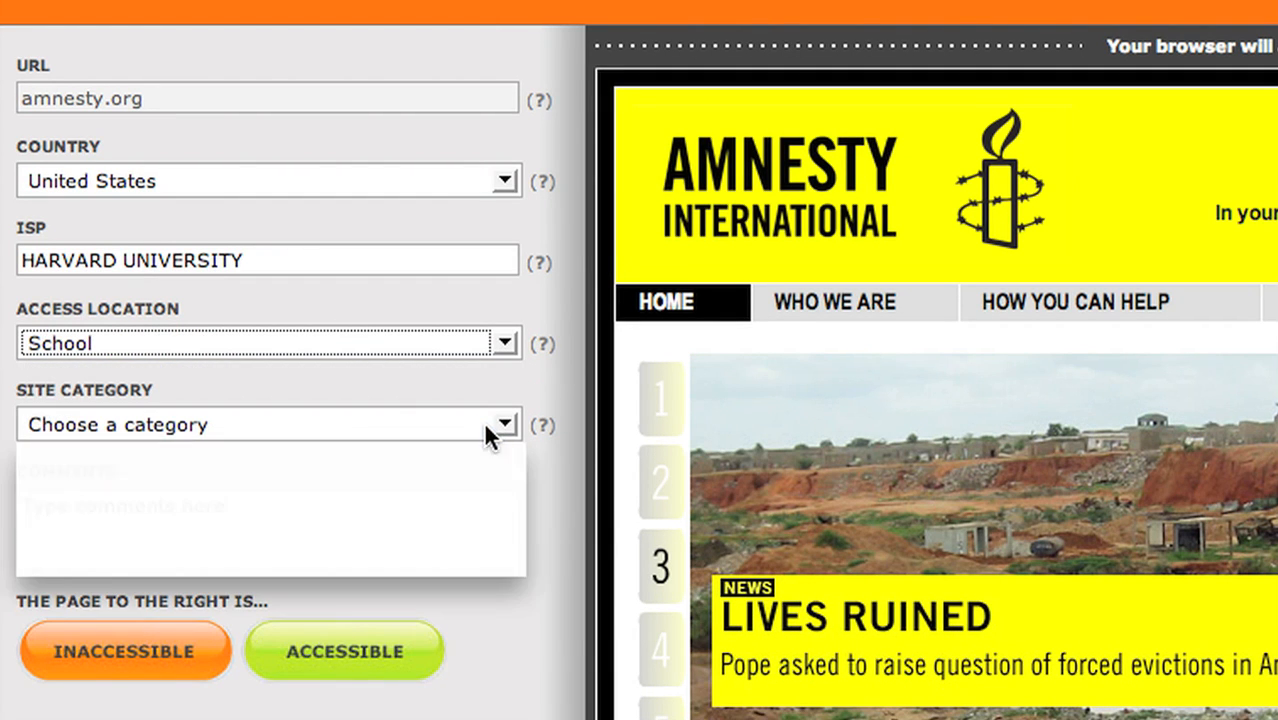
{"action": "left_click", "coordinate": [504, 424]}
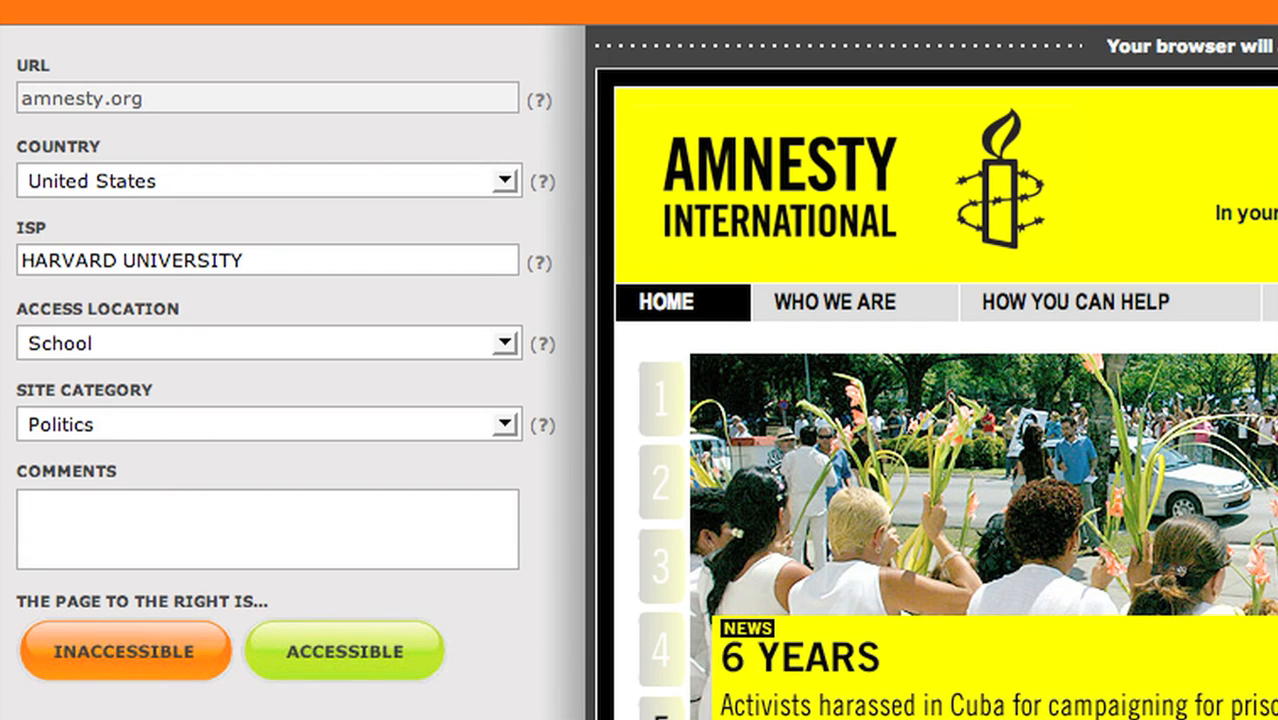
{"action": "type", "text": "Works just fine"}
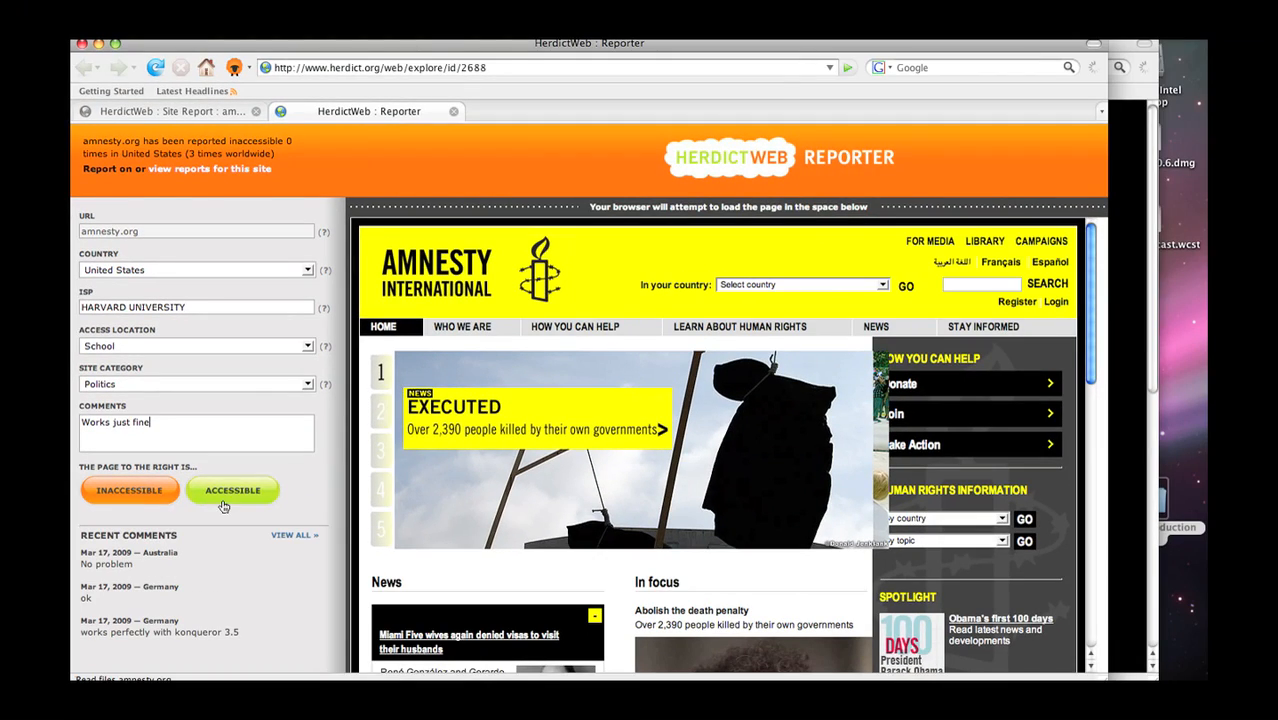
{"action": "left_click", "coordinate": [232, 490]}
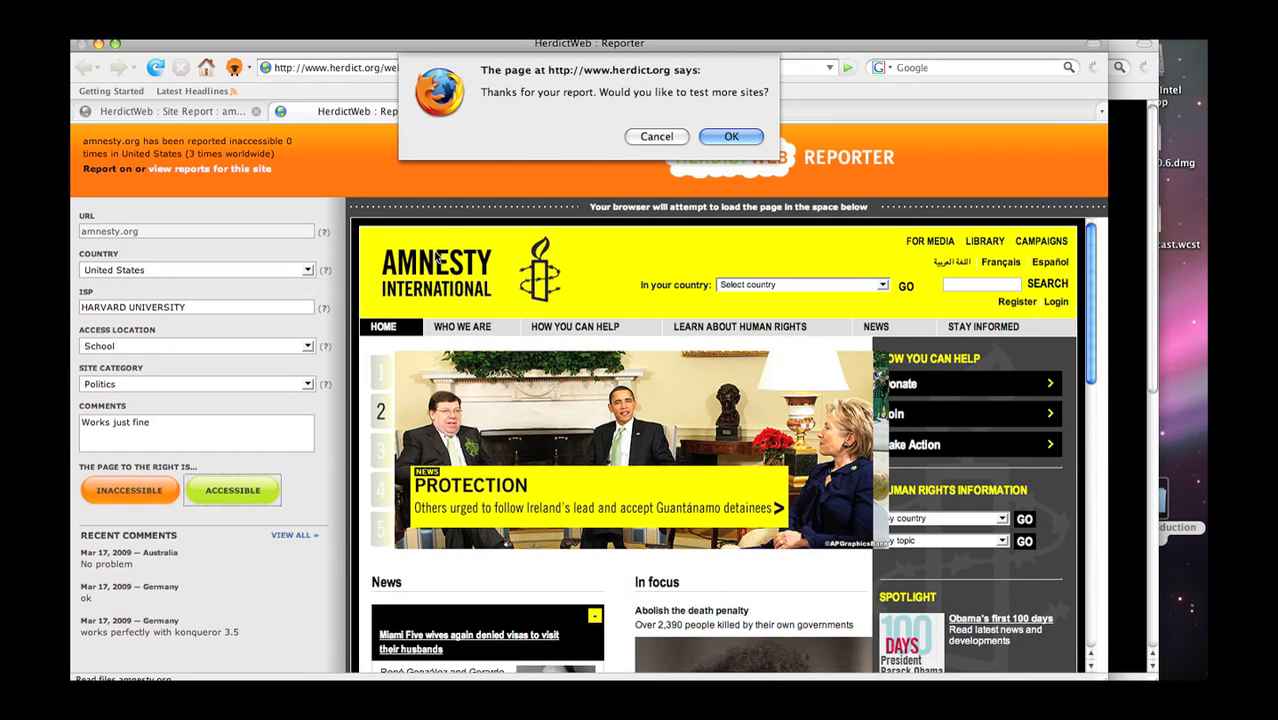
{"action": "left_click", "coordinate": [732, 136]}
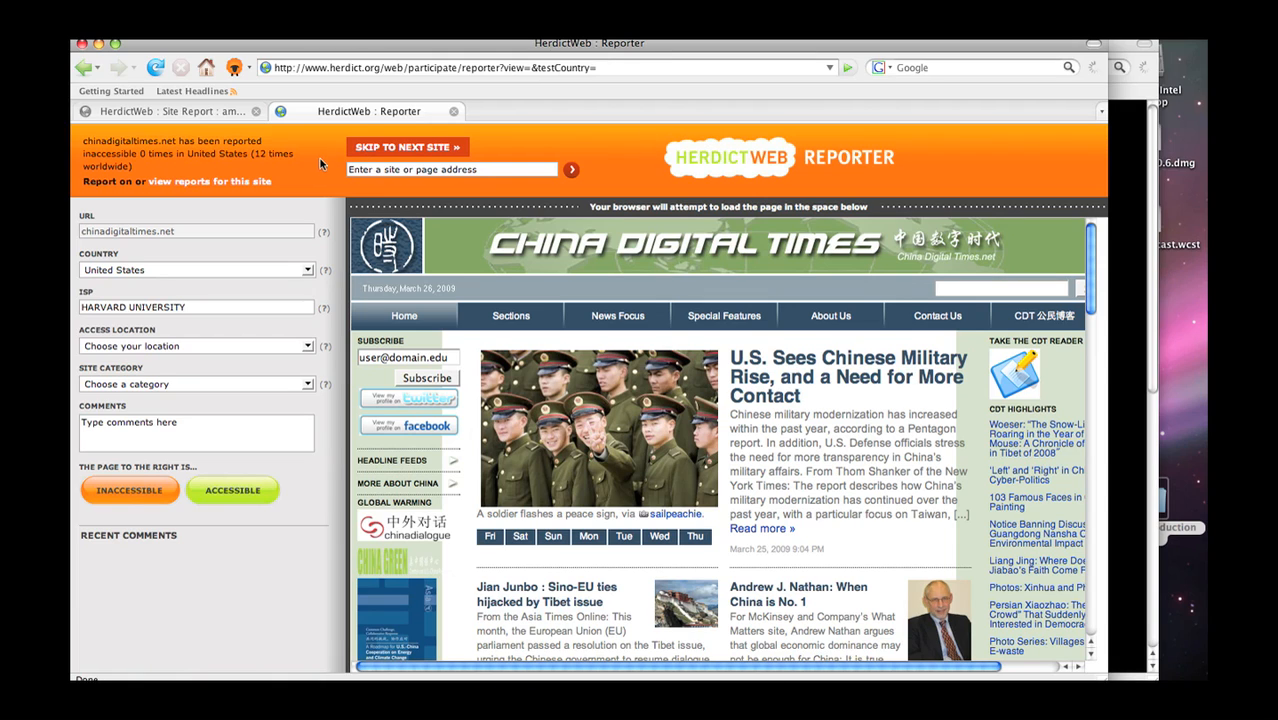
{"action": "mouse_move", "coordinate": [540, 270]}
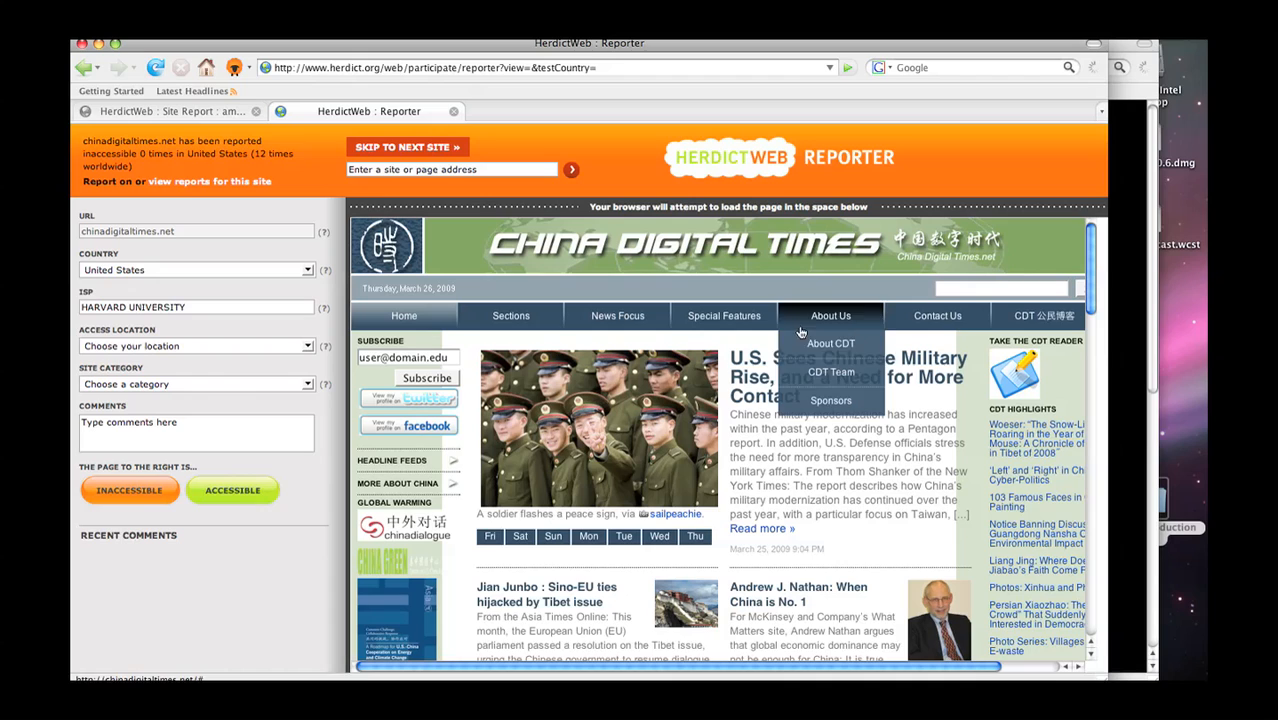
Browse the About Us section of chinadigitaltimes.net in the Reporter page frame
{"action": "left_click", "coordinate": [232, 490]}
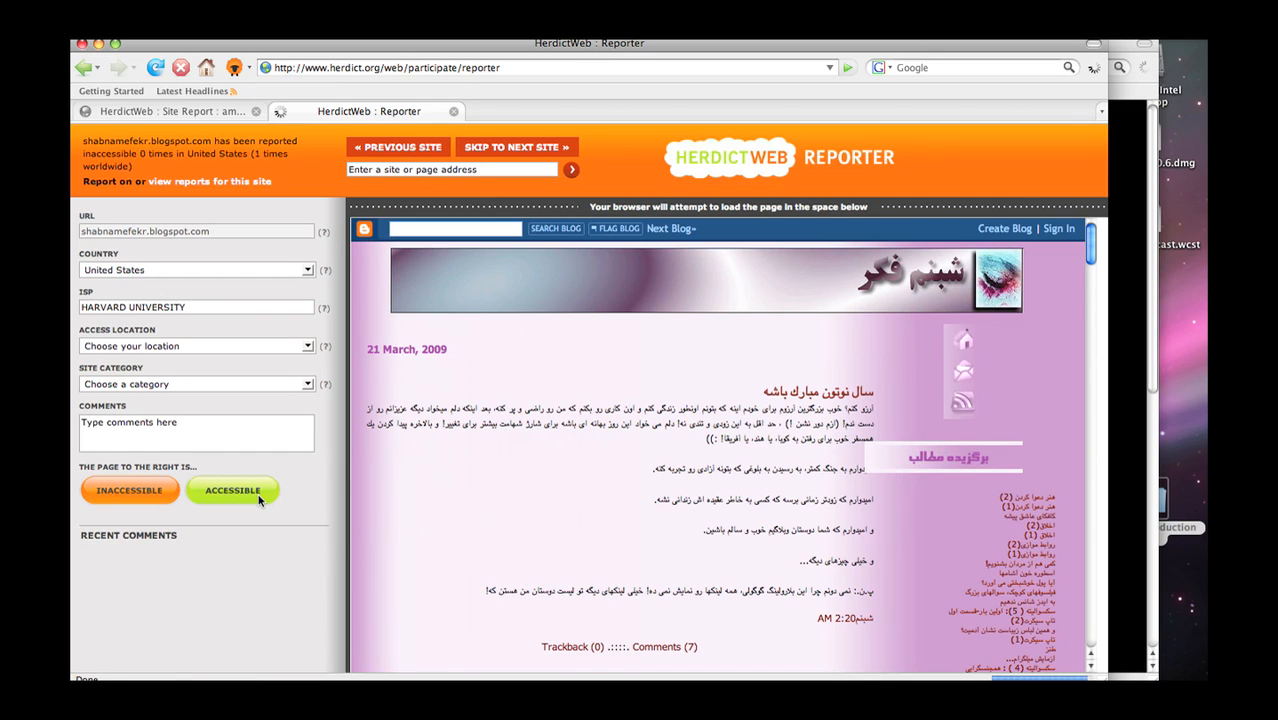
Report shabnamefekr.blogspot.com and kellyxy.net as accessible, reaching chromeexperiments.com
{"action": "left_click", "coordinate": [232, 490]}
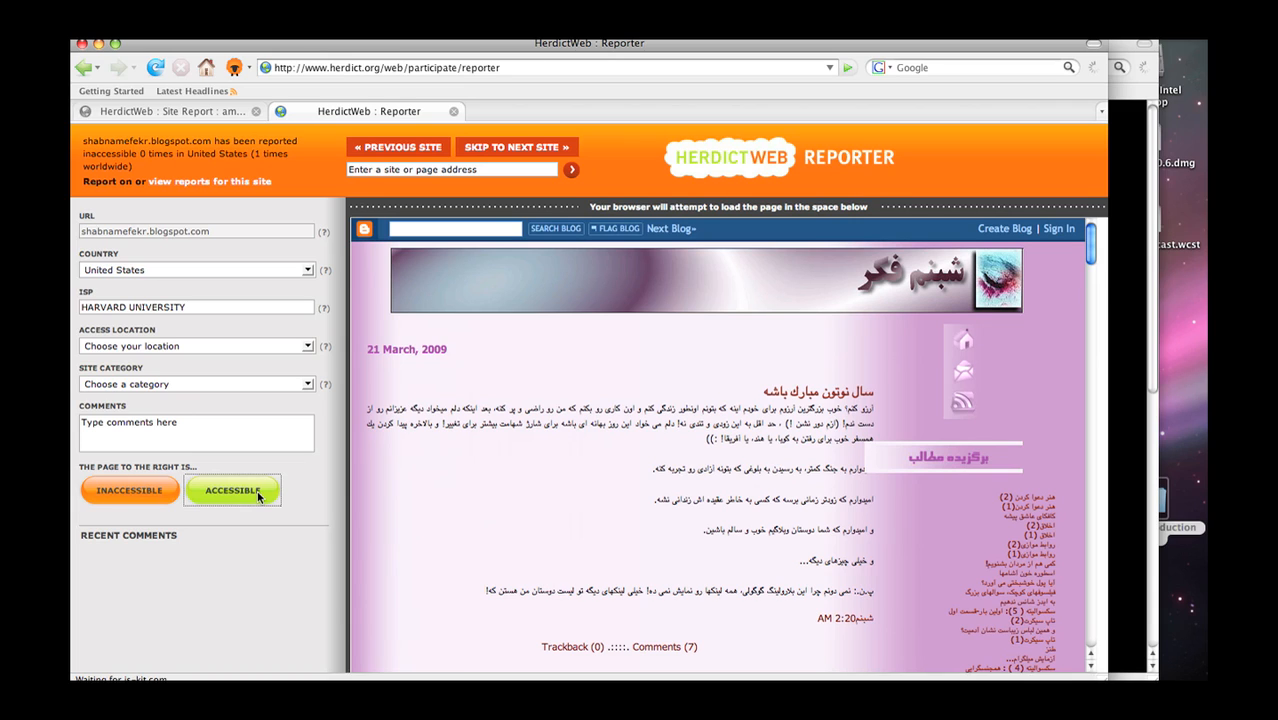
{"action": "left_click", "coordinate": [232, 490]}
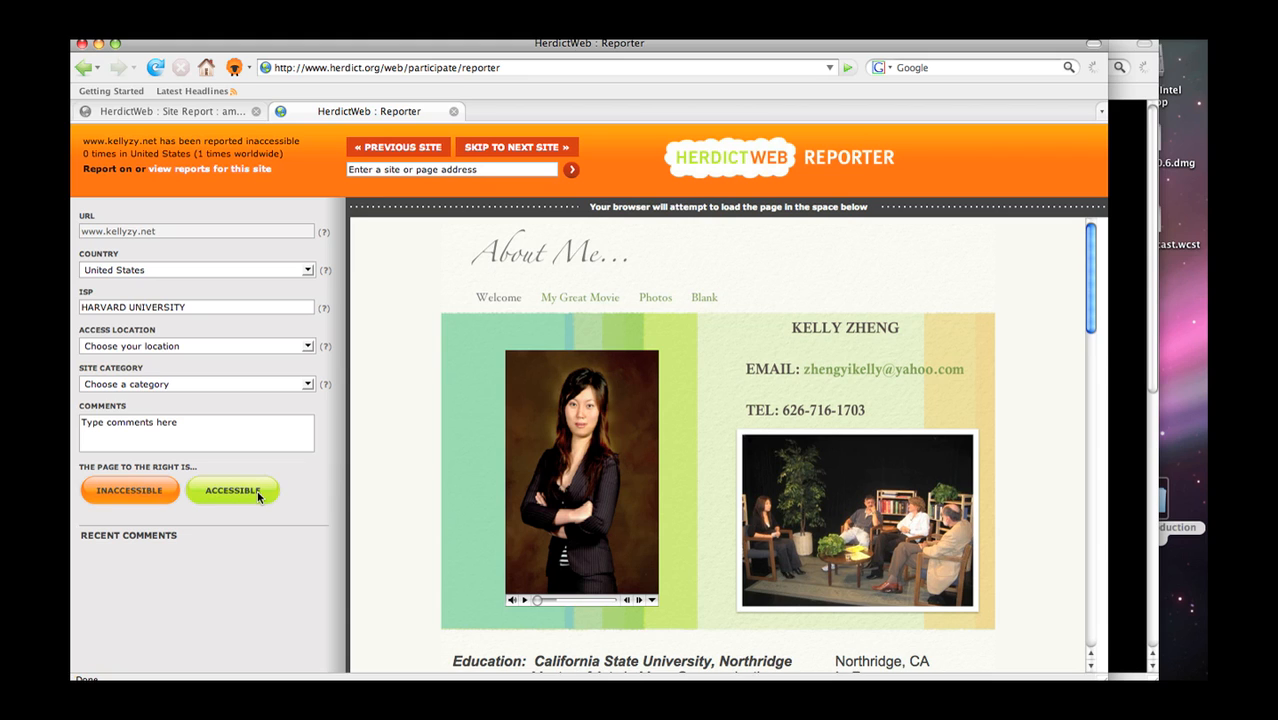
{"action": "left_click", "coordinate": [232, 490]}
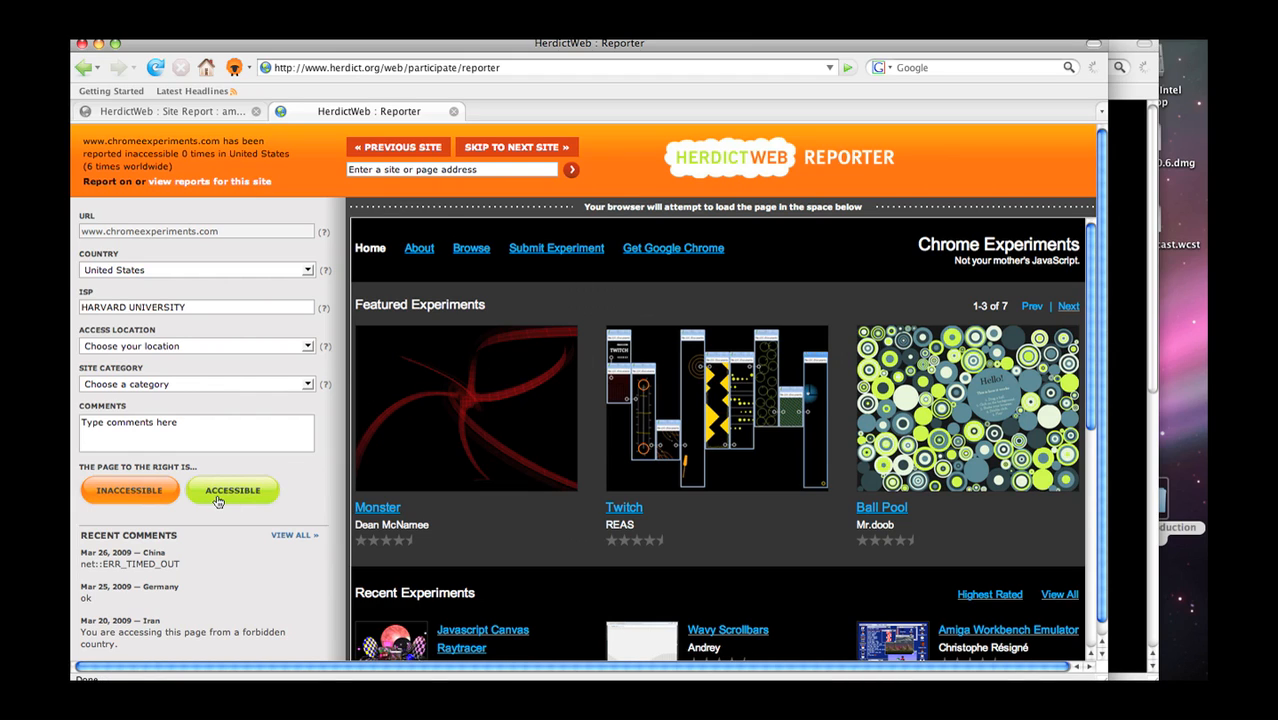
{"action": "mouse_move", "coordinate": [224, 480]}
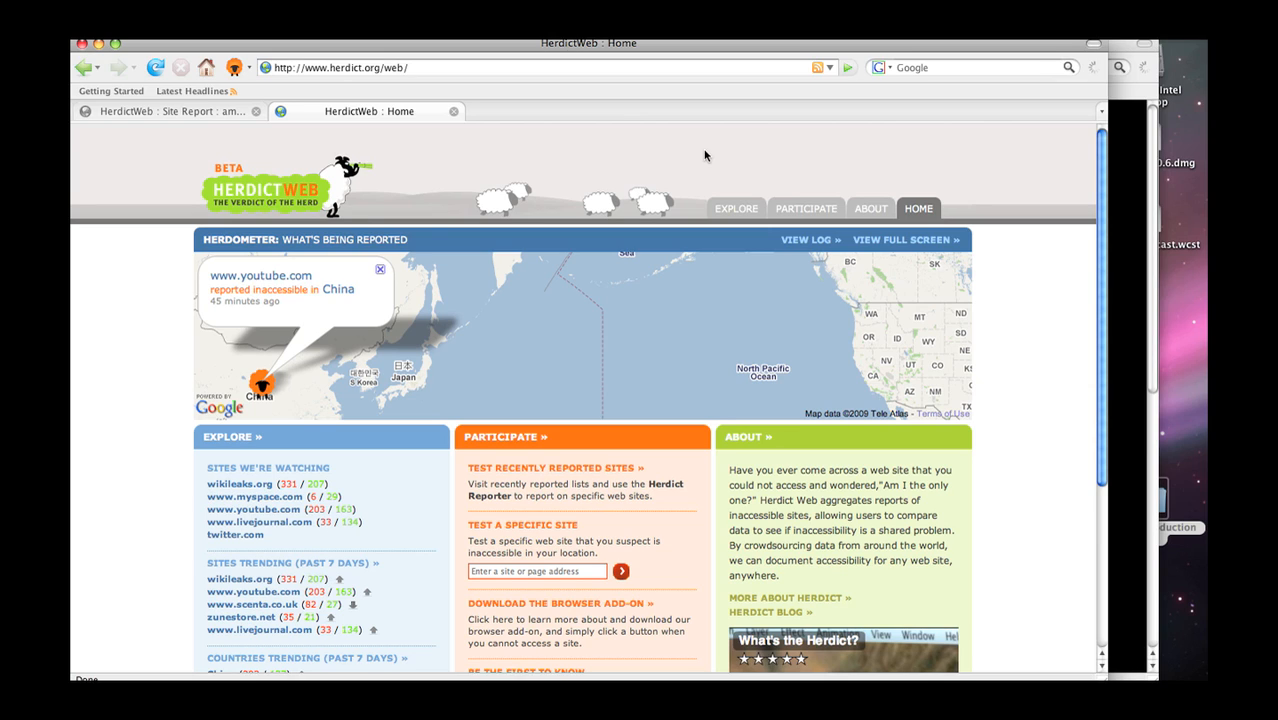
{"action": "left_click", "coordinate": [260, 276]}
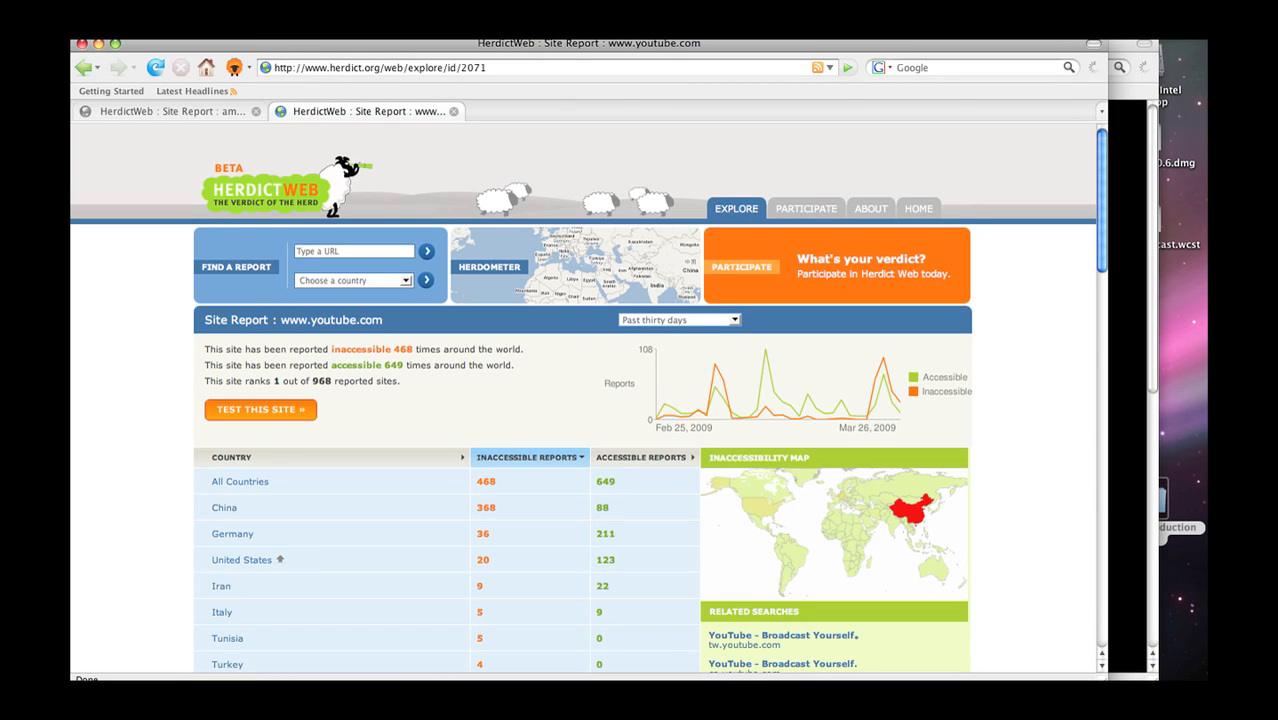
{"action": "scroll", "scroll_direction": "down", "scroll_amount": 3}
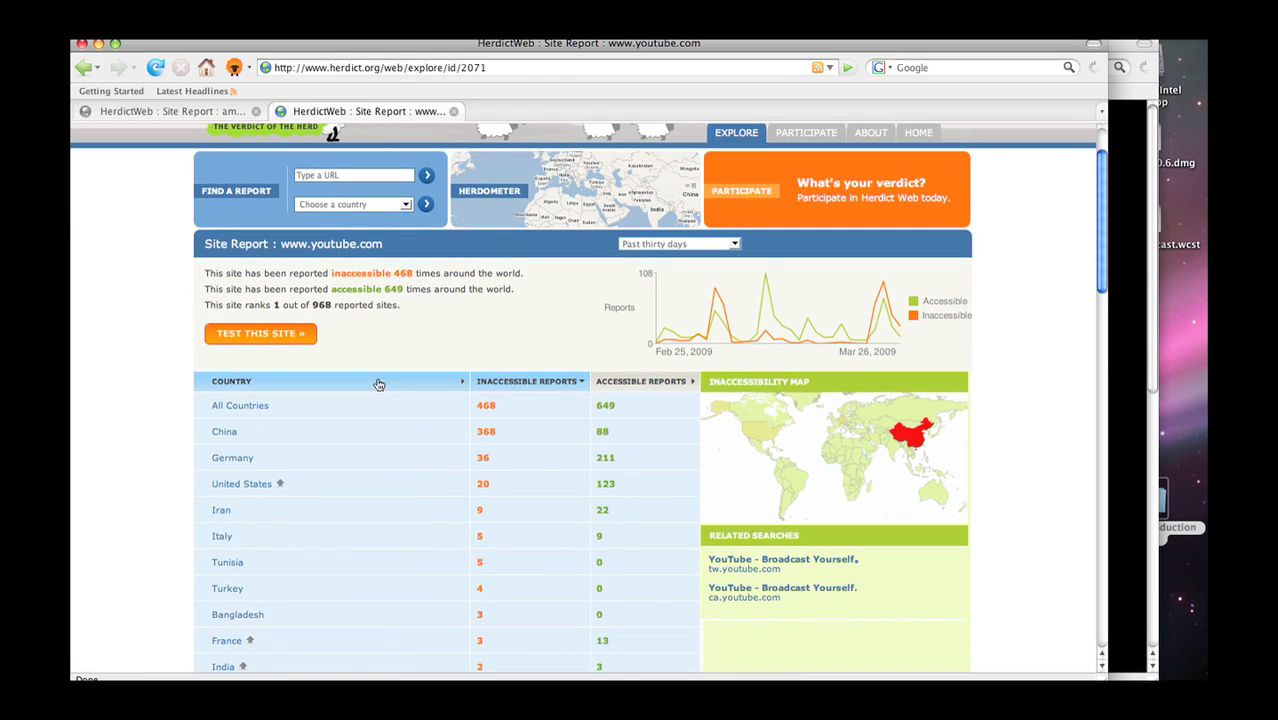
{"action": "left_click", "coordinate": [224, 432]}
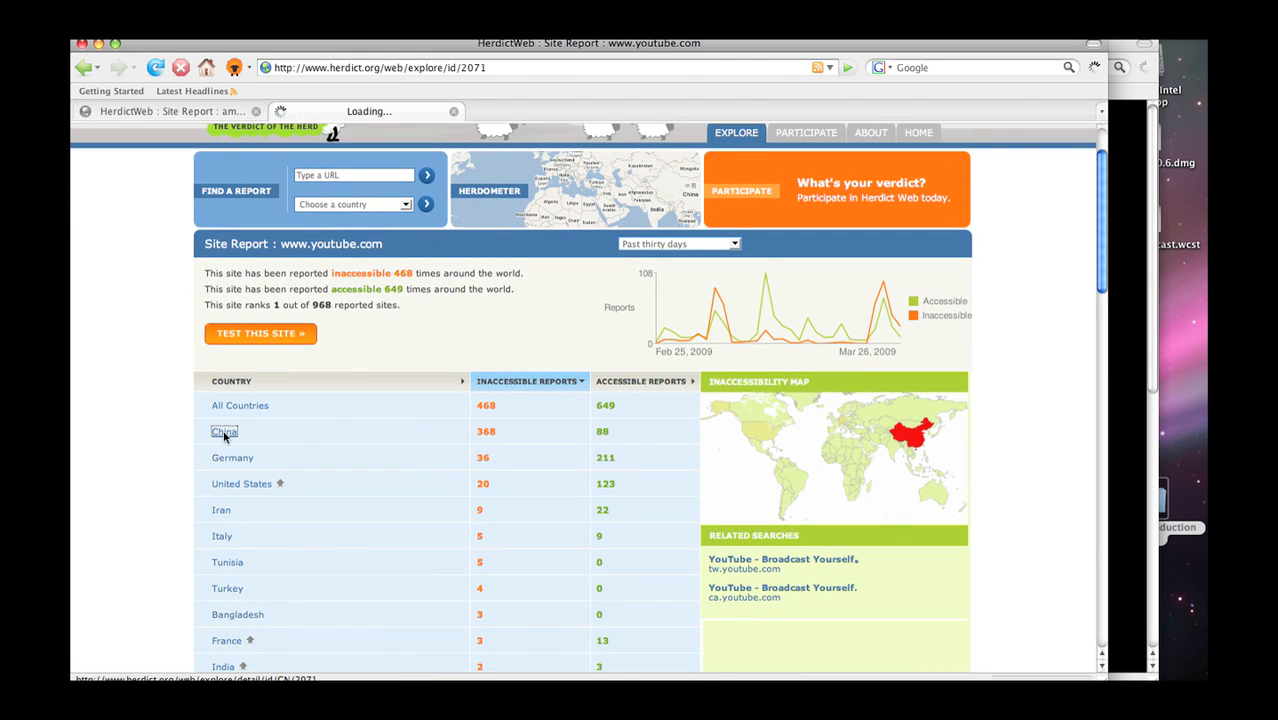
{"action": "left_click", "coordinate": [224, 432]}
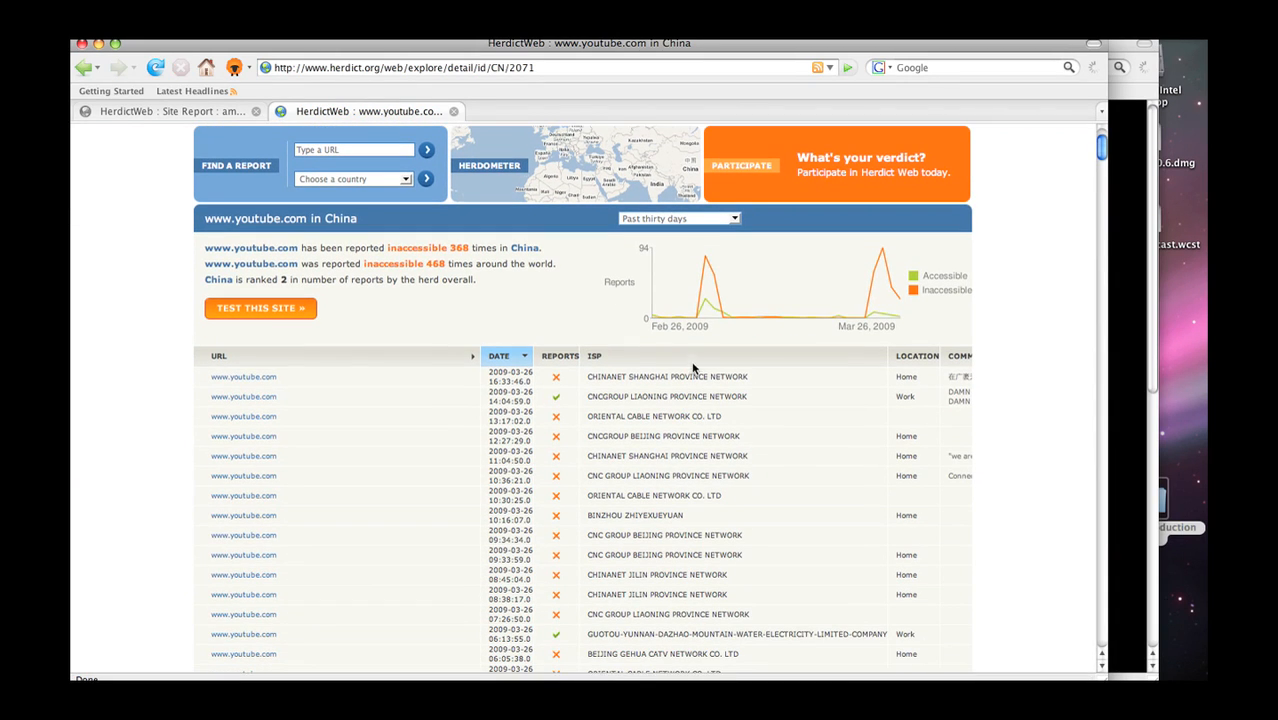
{"action": "mouse_move", "coordinate": [884, 268]}
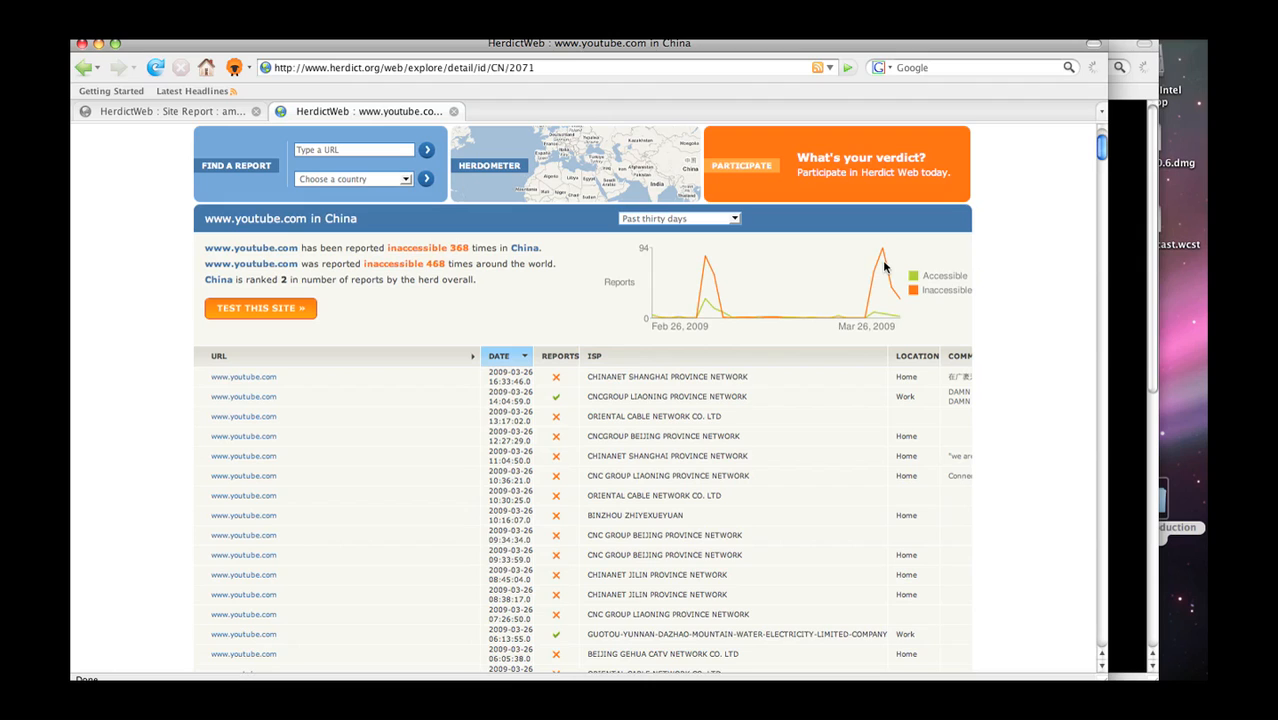
Scroll through the full youtube.com-in-China report table and back to the top summary
{"action": "scroll", "scroll_direction": "down", "scroll_amount": 3}
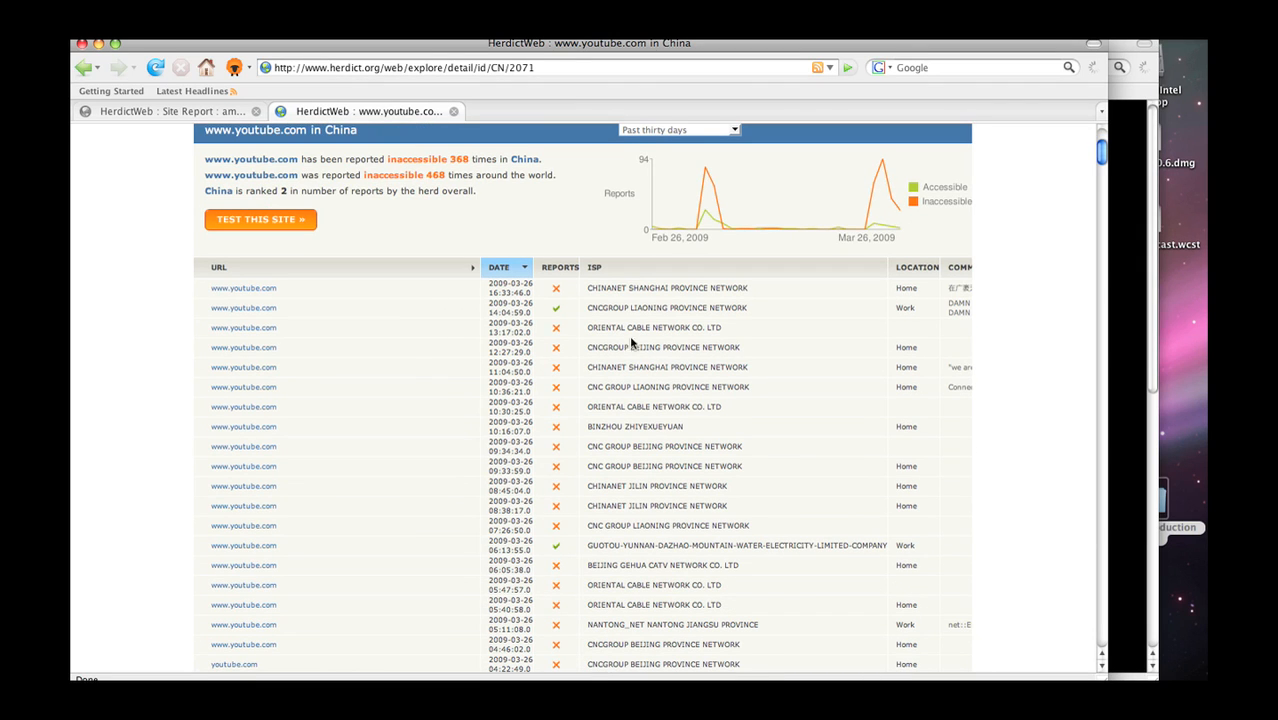
{"action": "scroll", "scroll_direction": "down", "scroll_amount": 3}
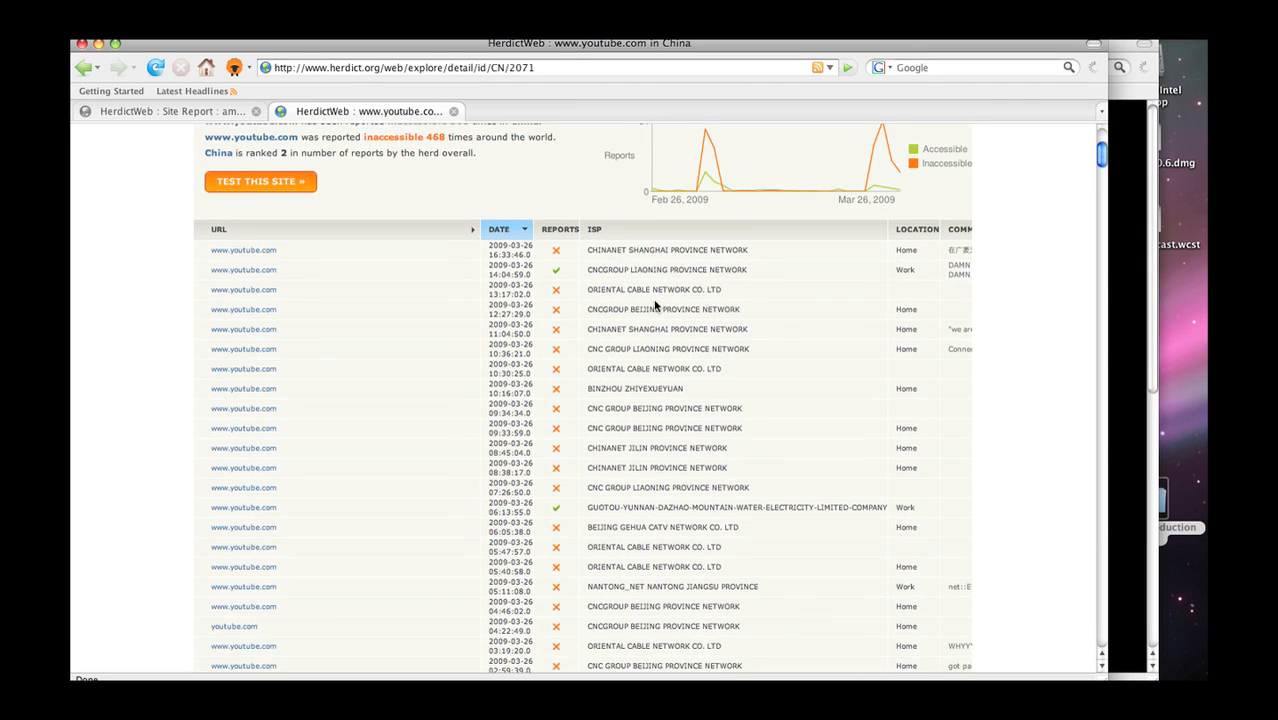
{"action": "scroll", "scroll_direction": "down", "scroll_amount": 3}
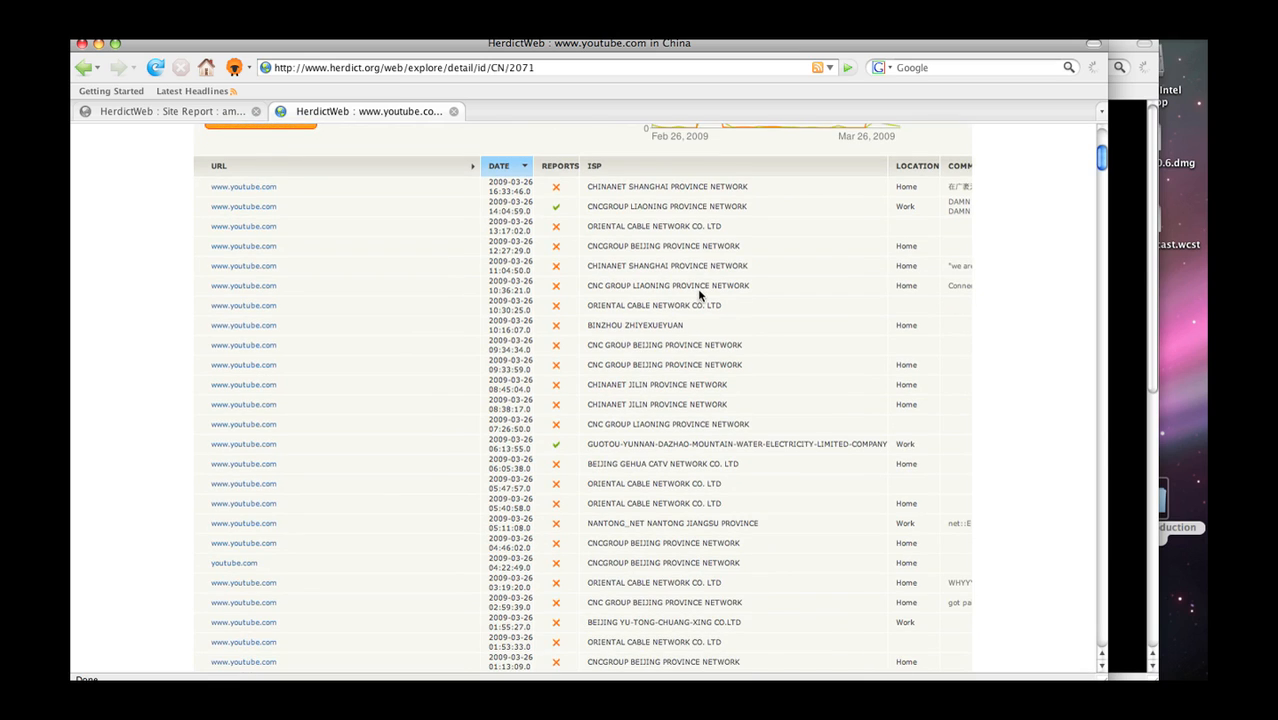
{"action": "scroll", "scroll_direction": "up", "scroll_amount": 3}
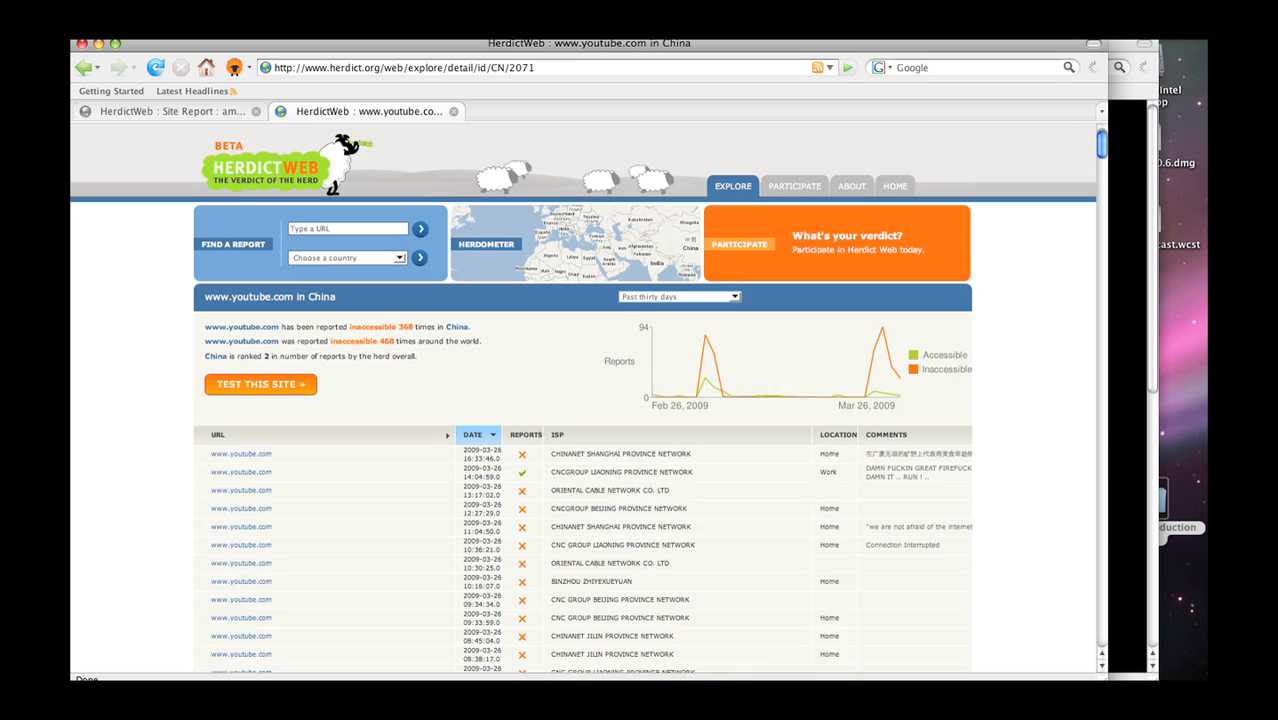
{"action": "scroll", "scroll_direction": "down", "scroll_amount": 3}
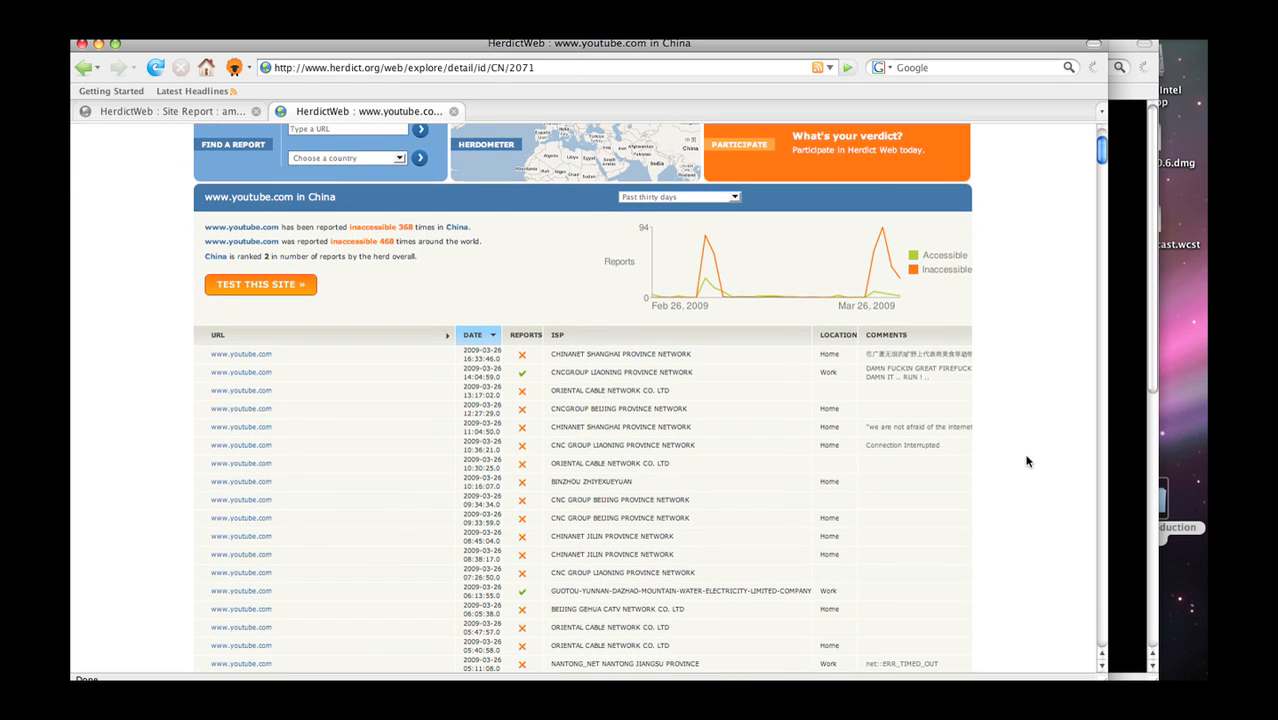
{"action": "scroll", "scroll_direction": "down", "scroll_amount": 3}
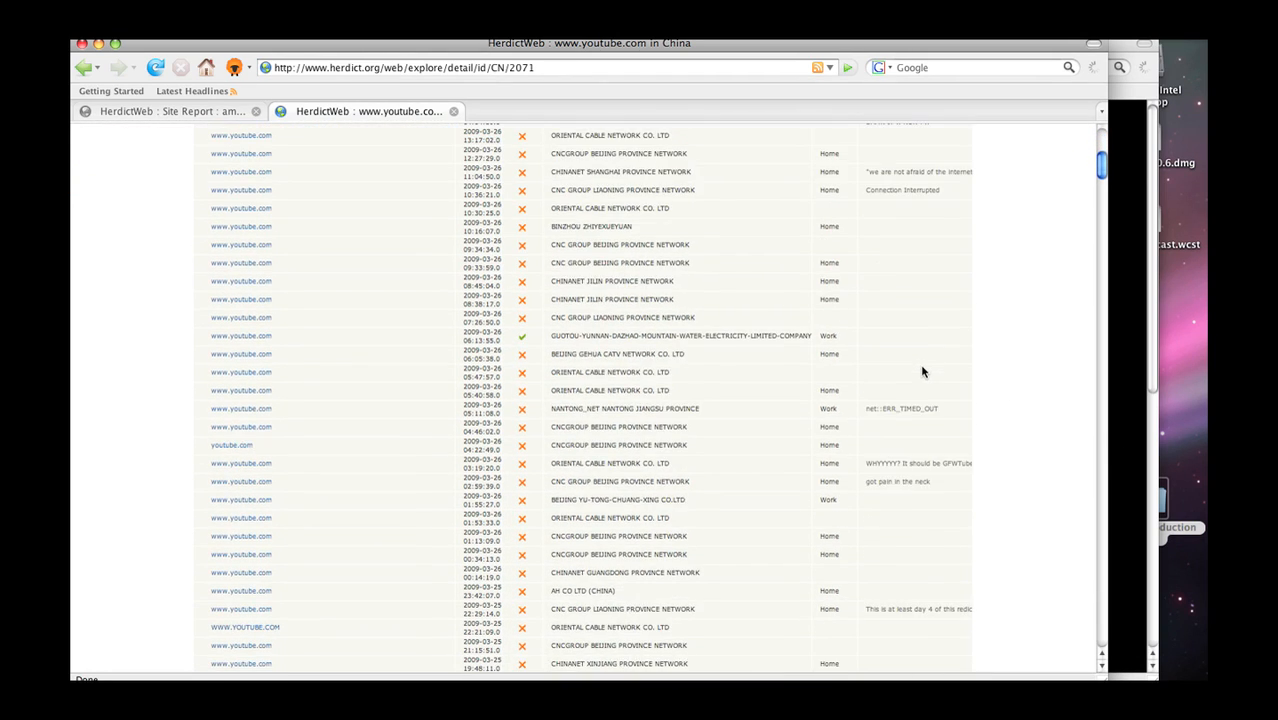
{"action": "scroll", "scroll_direction": "down", "scroll_amount": 3}
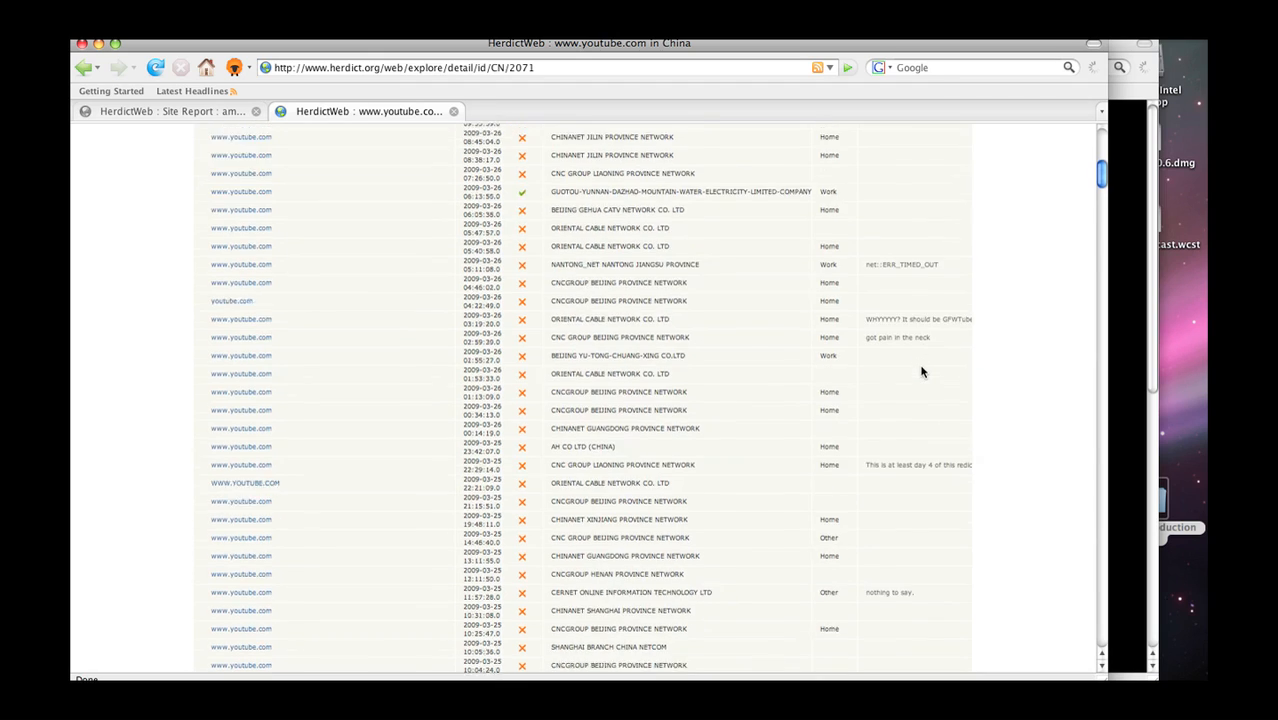
{"action": "scroll", "scroll_direction": "down", "scroll_amount": 3}
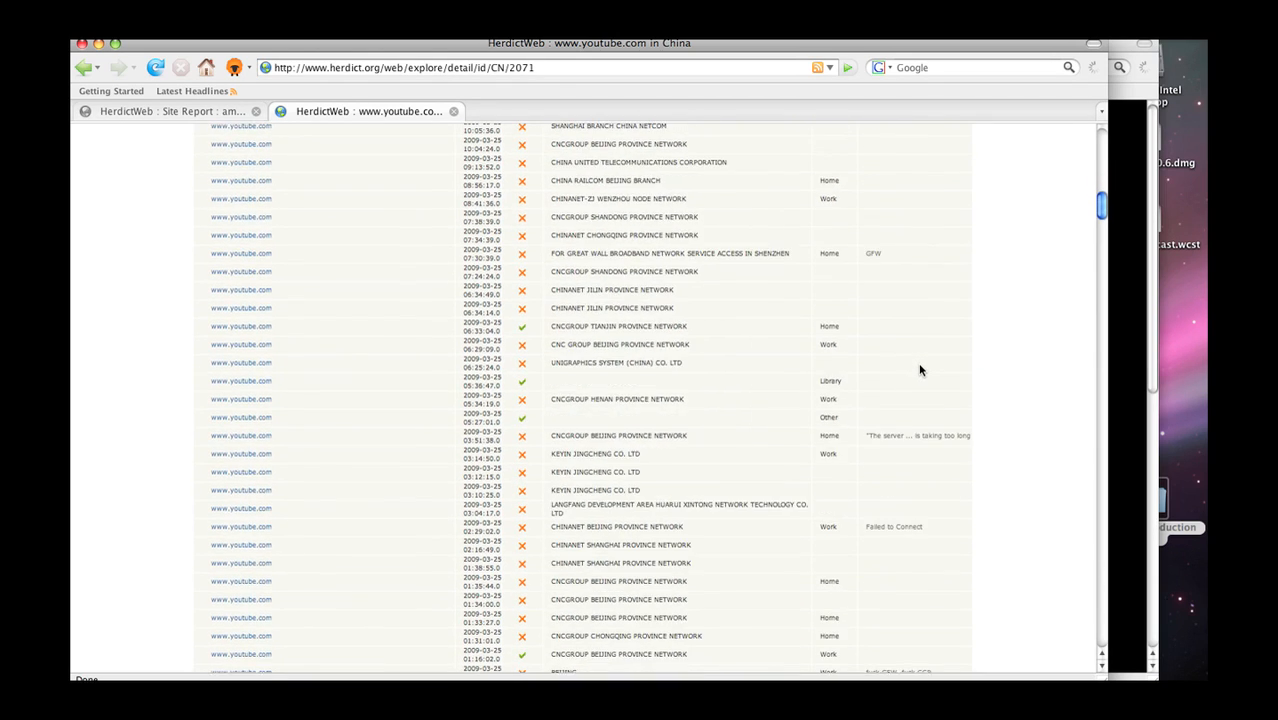
{"action": "scroll", "scroll_direction": "down", "scroll_amount": 3}
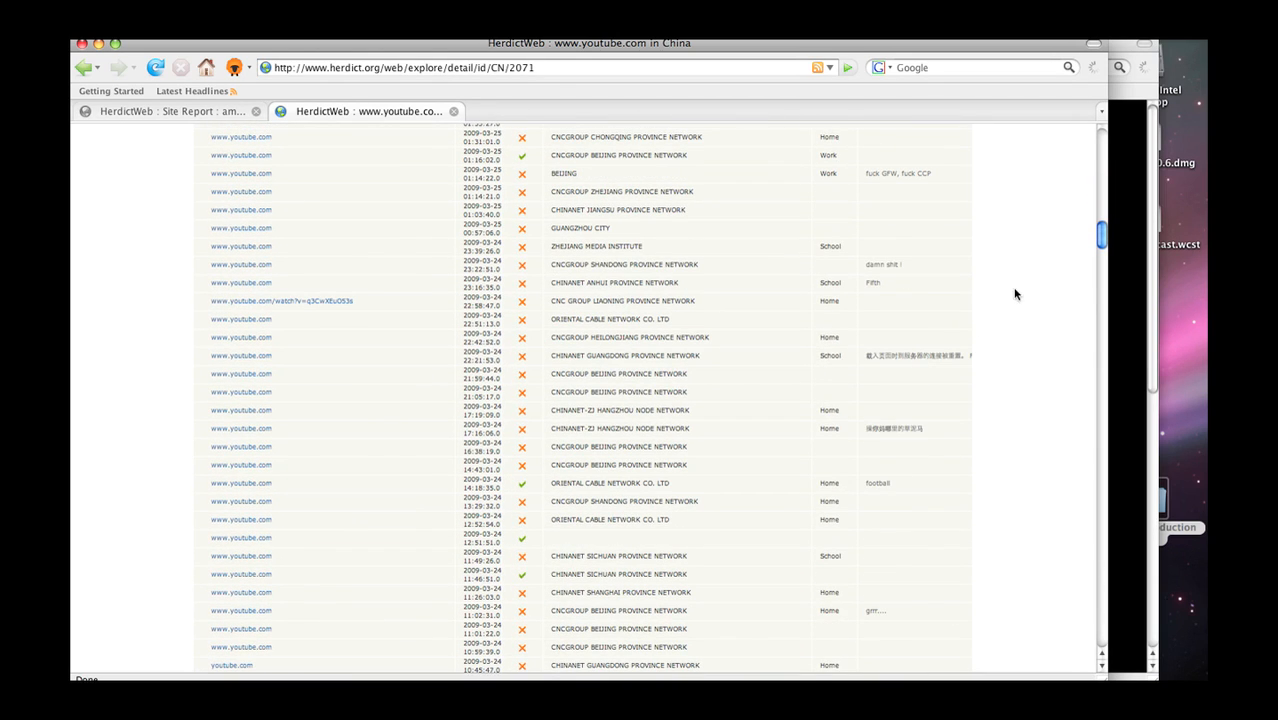
{"action": "scroll", "scroll_direction": "down", "scroll_amount": 3}
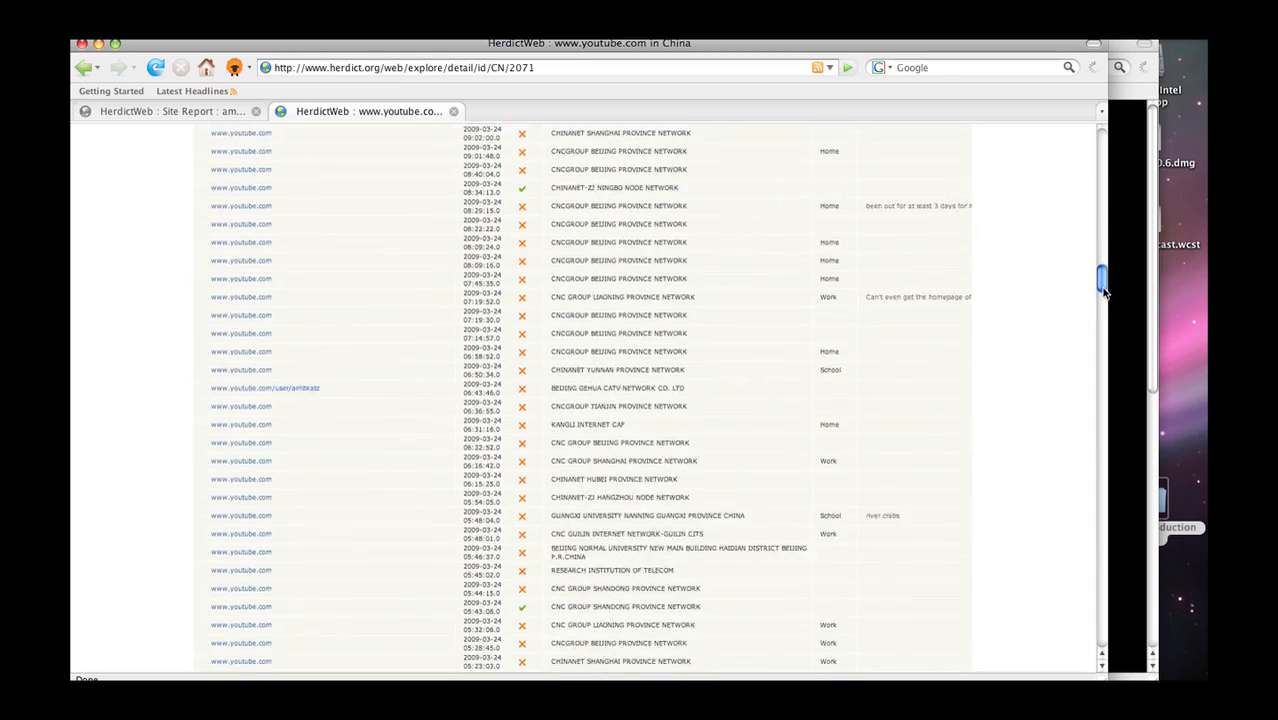
{"action": "scroll", "scroll_direction": "down", "scroll_amount": 3}
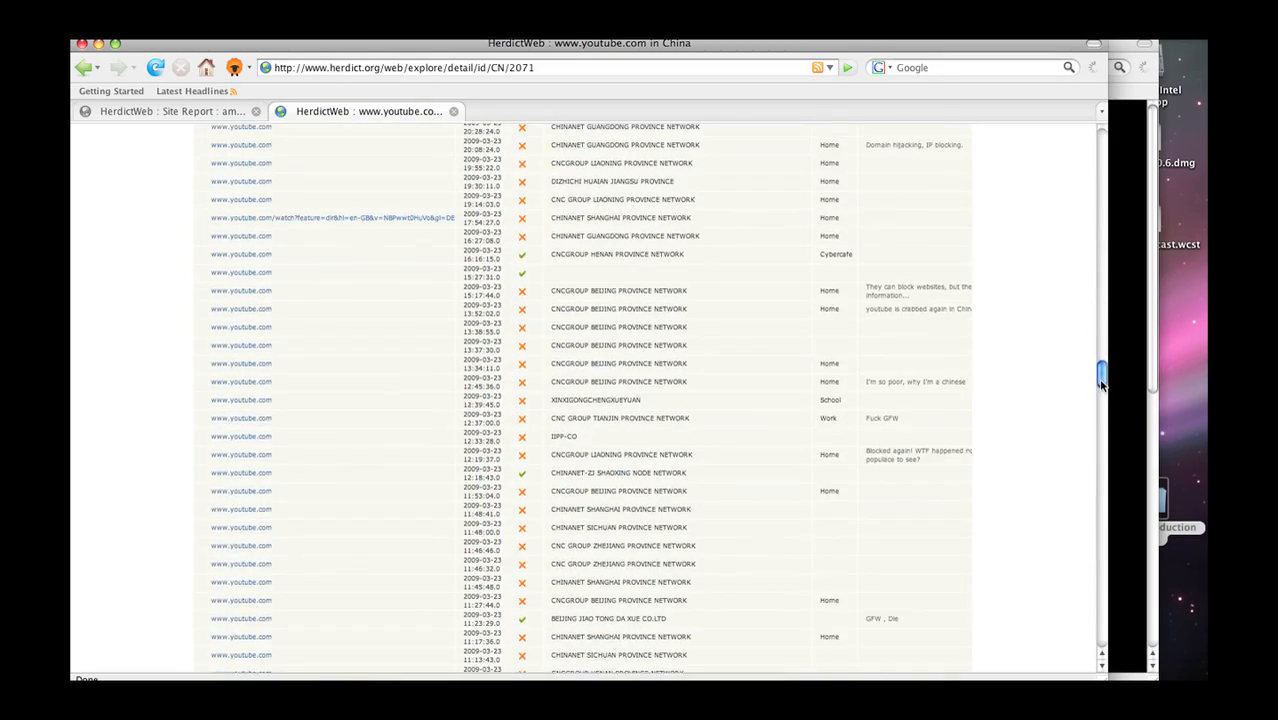
{"action": "scroll", "scroll_direction": "down", "scroll_amount": 3}
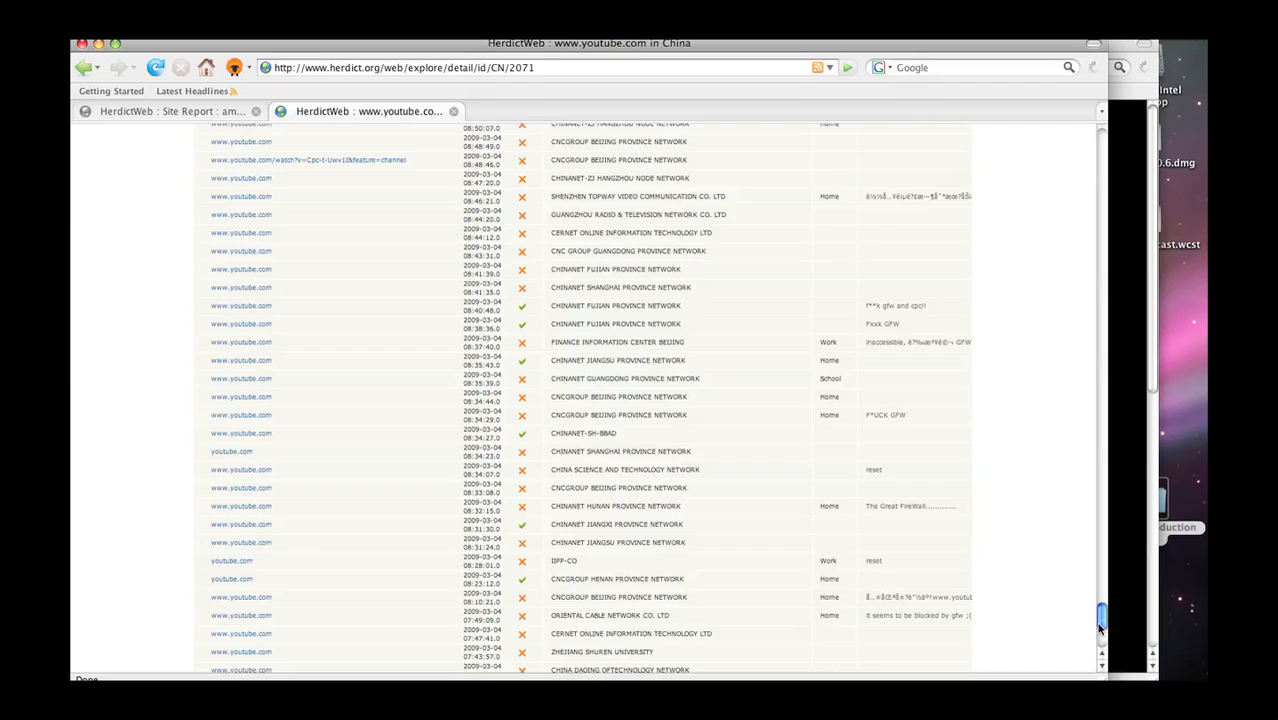
{"action": "scroll", "scroll_direction": "up", "scroll_amount": 3}
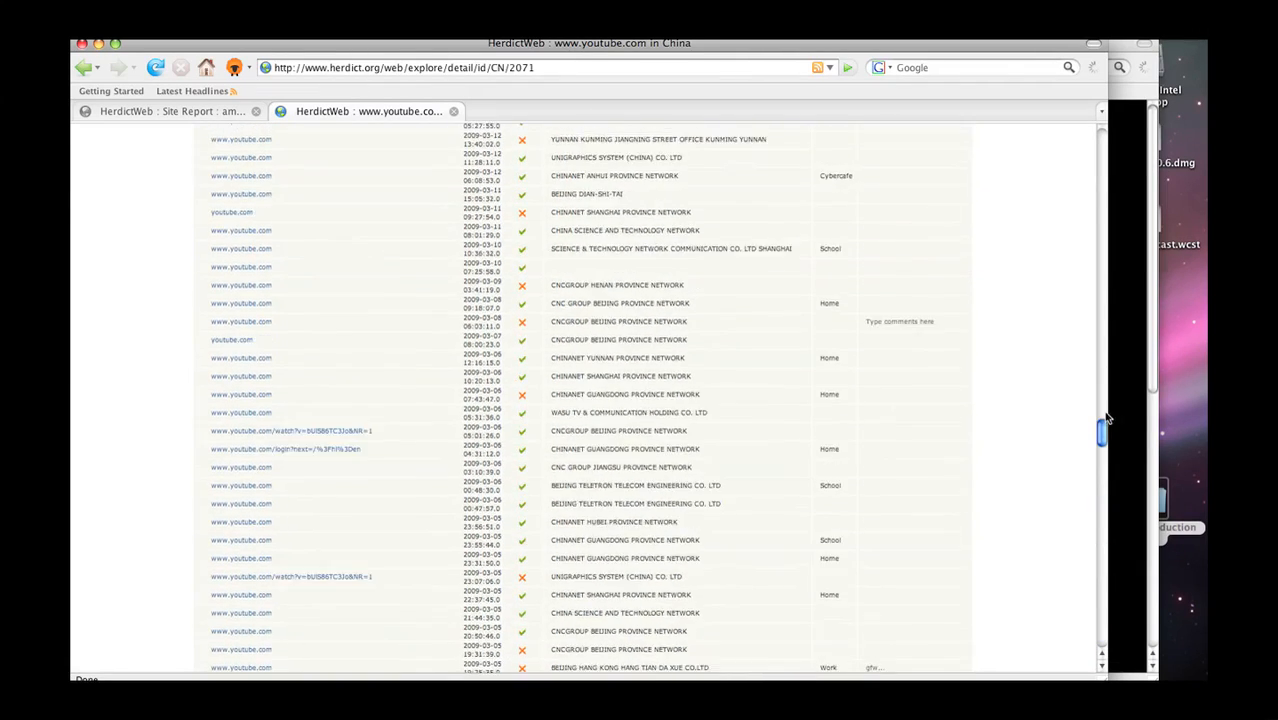
{"action": "scroll", "scroll_direction": "up", "scroll_amount": 3}
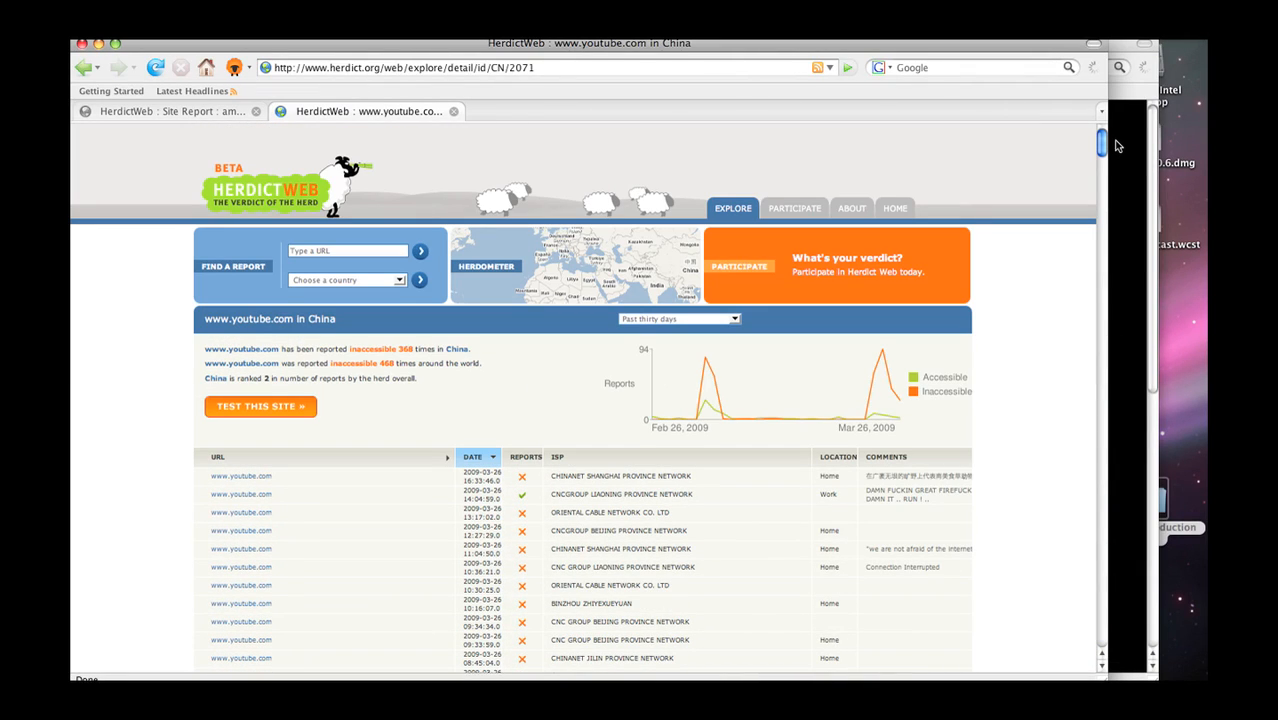